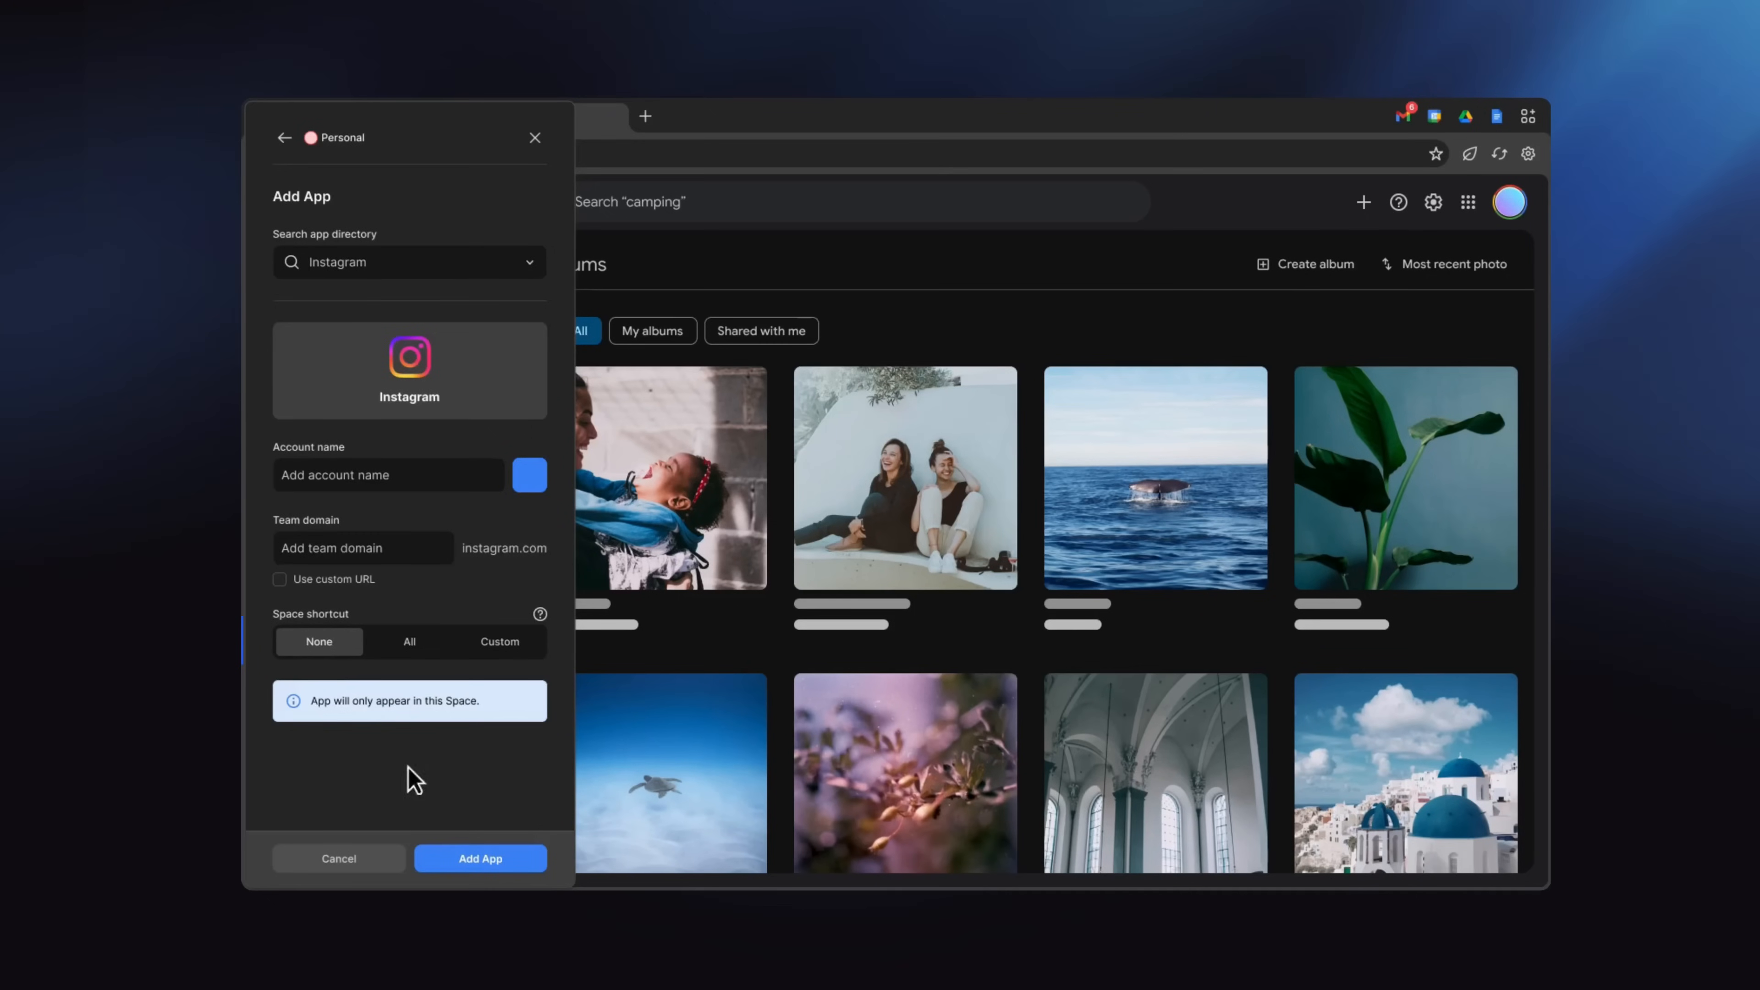
Close the Add App panel and switch the bar layout to Vertical under Customize > Bars.
{"action": "left_click", "coordinate": [479, 859]}
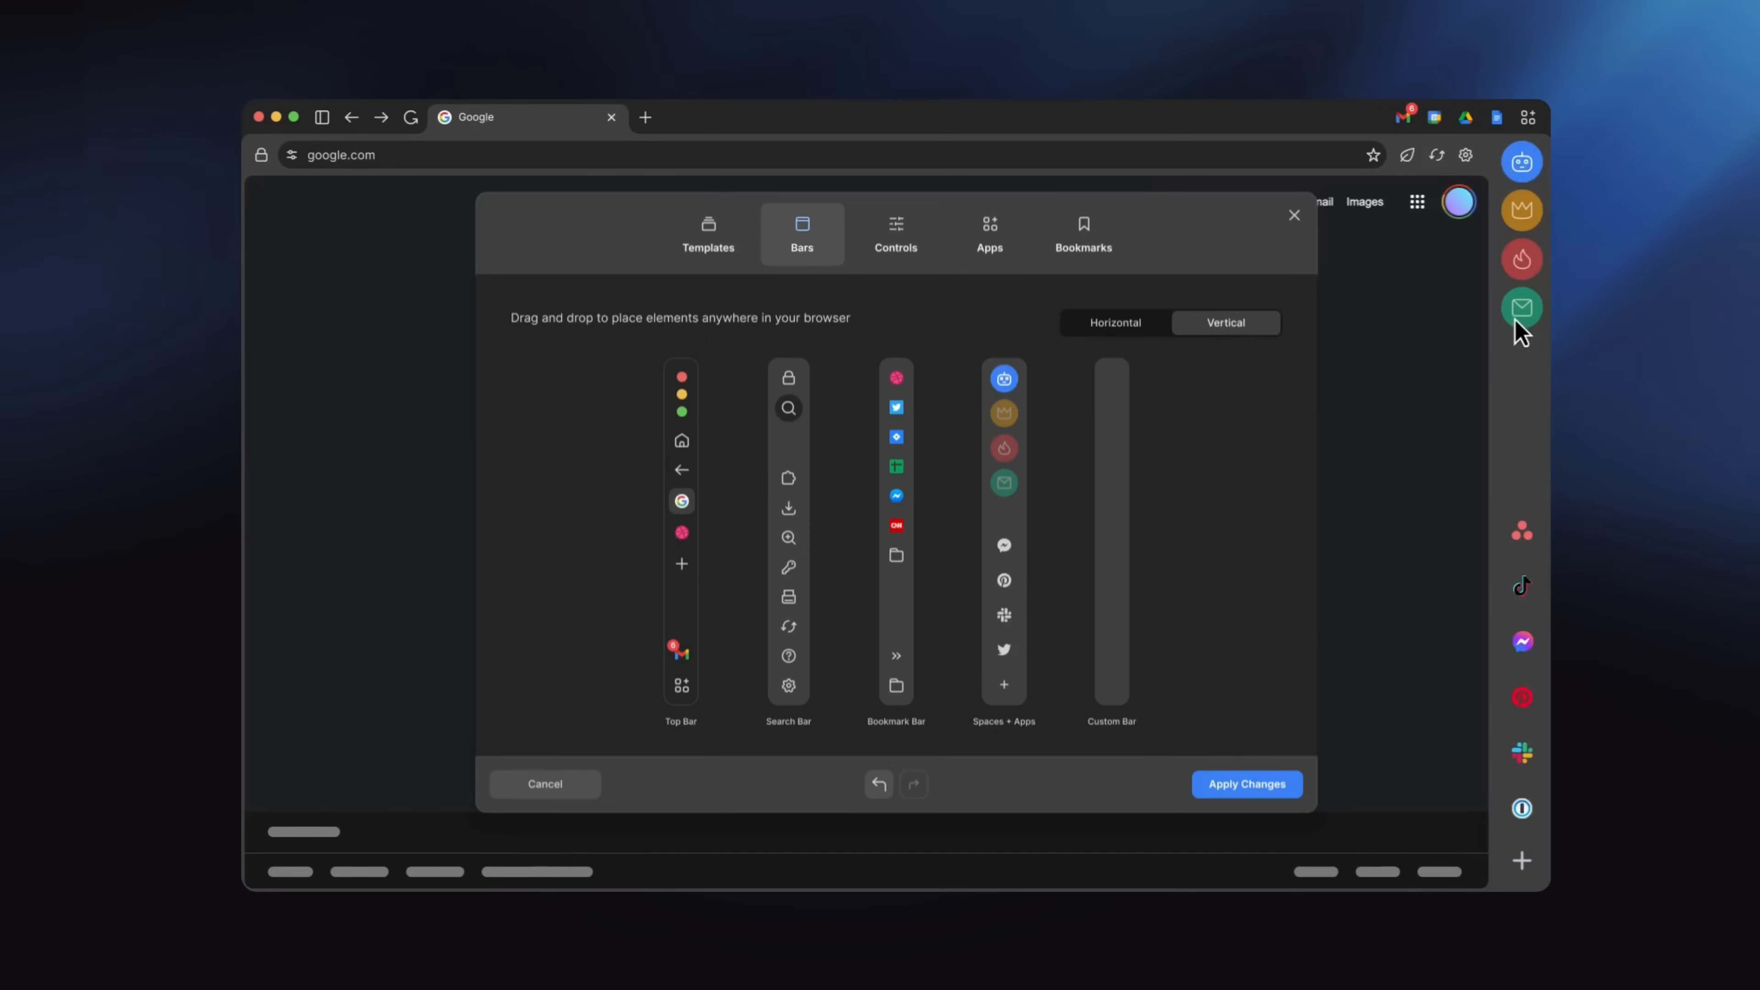
{"action": "left_click", "coordinate": [1245, 784]}
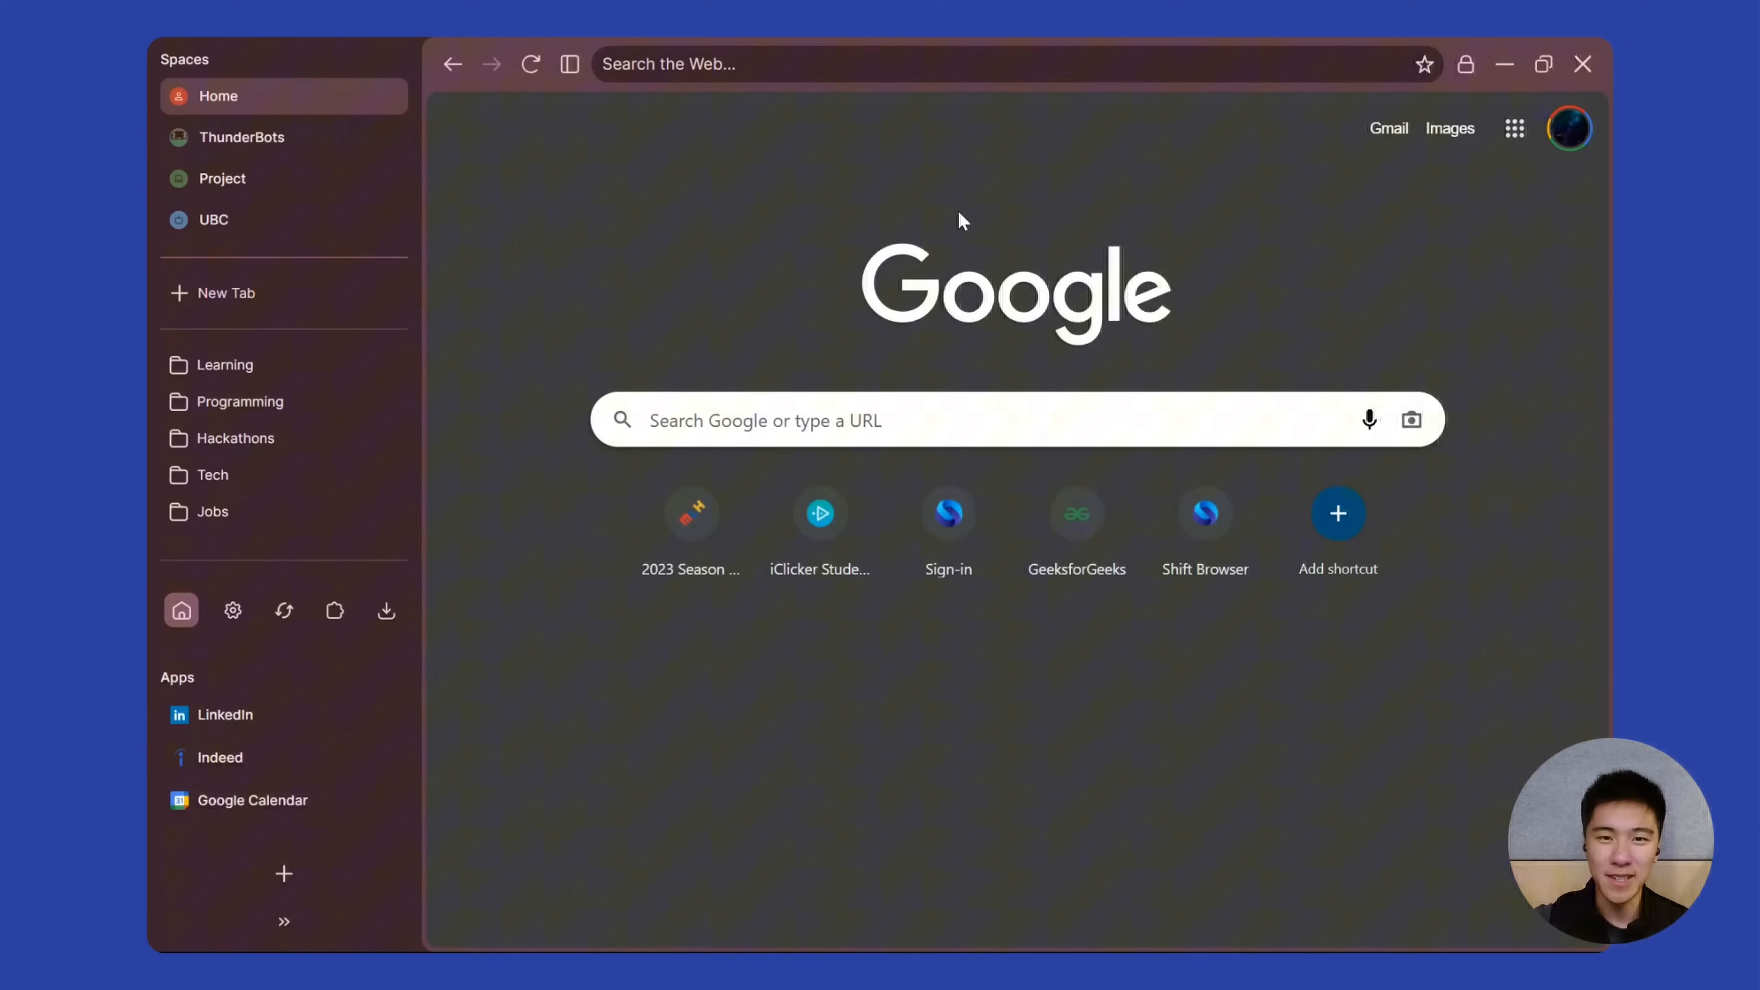
{"action": "mouse_move", "coordinate": [337, 137]}
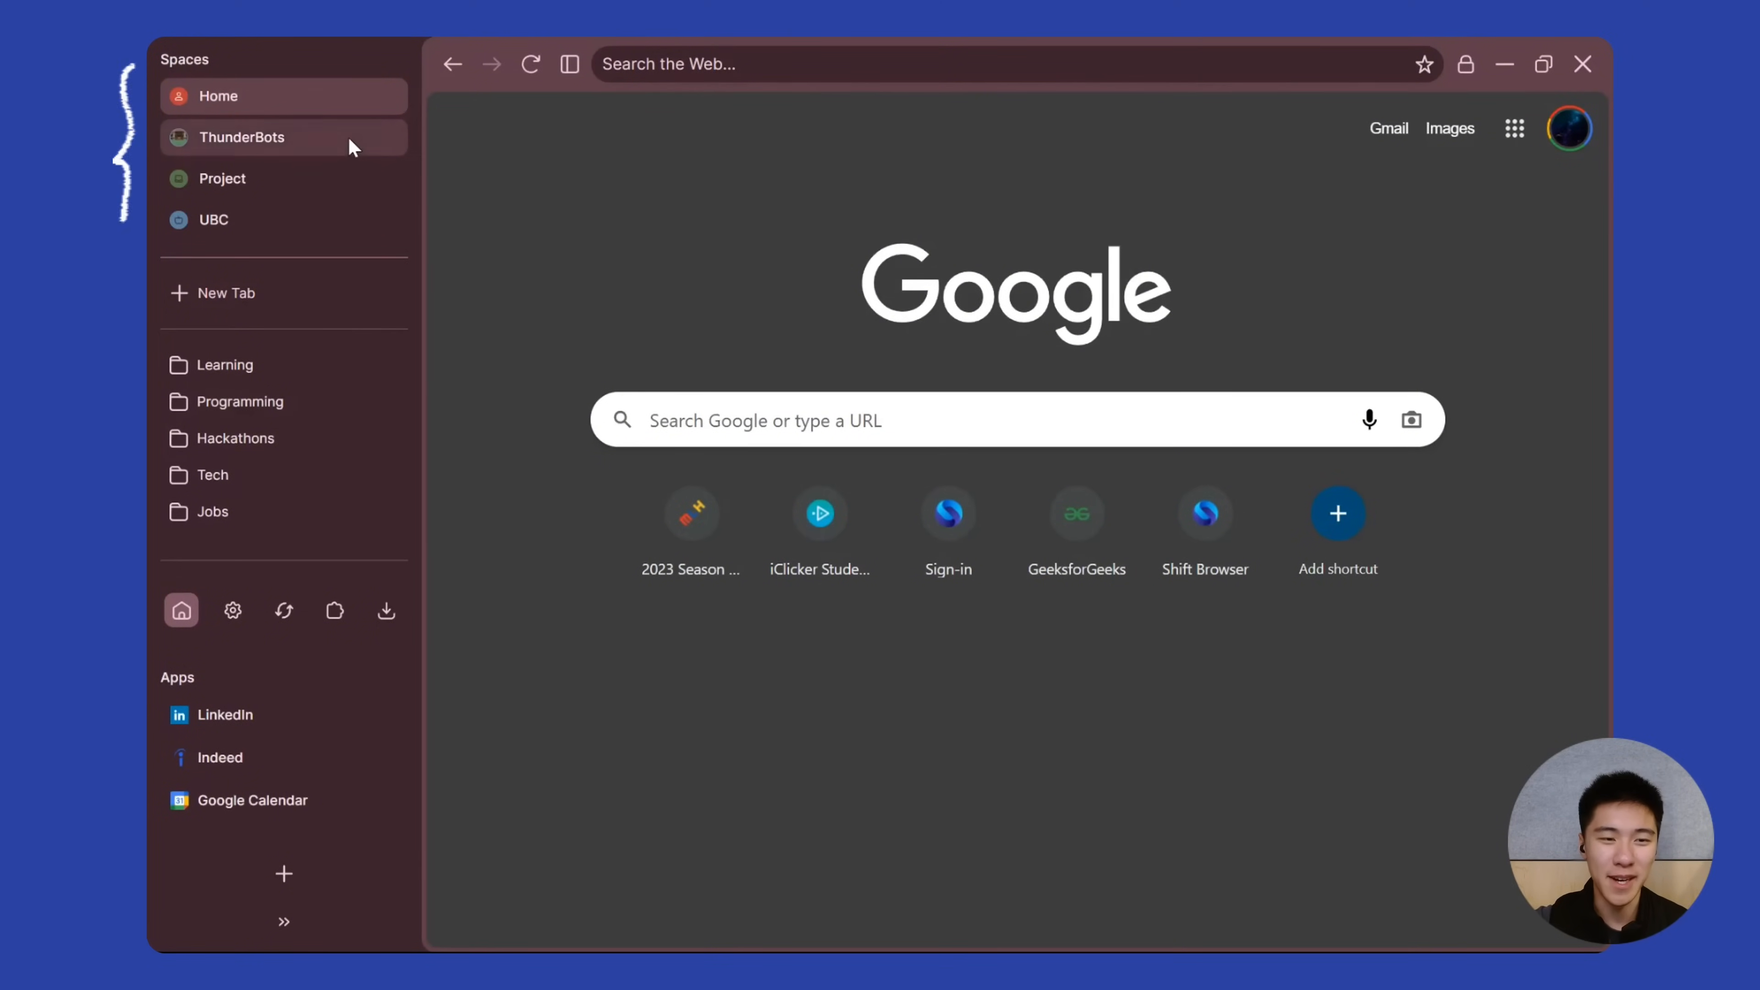
Switch between the Project, Home and UBC spaces, landing on the green Project space.
{"action": "left_click", "coordinate": [222, 179]}
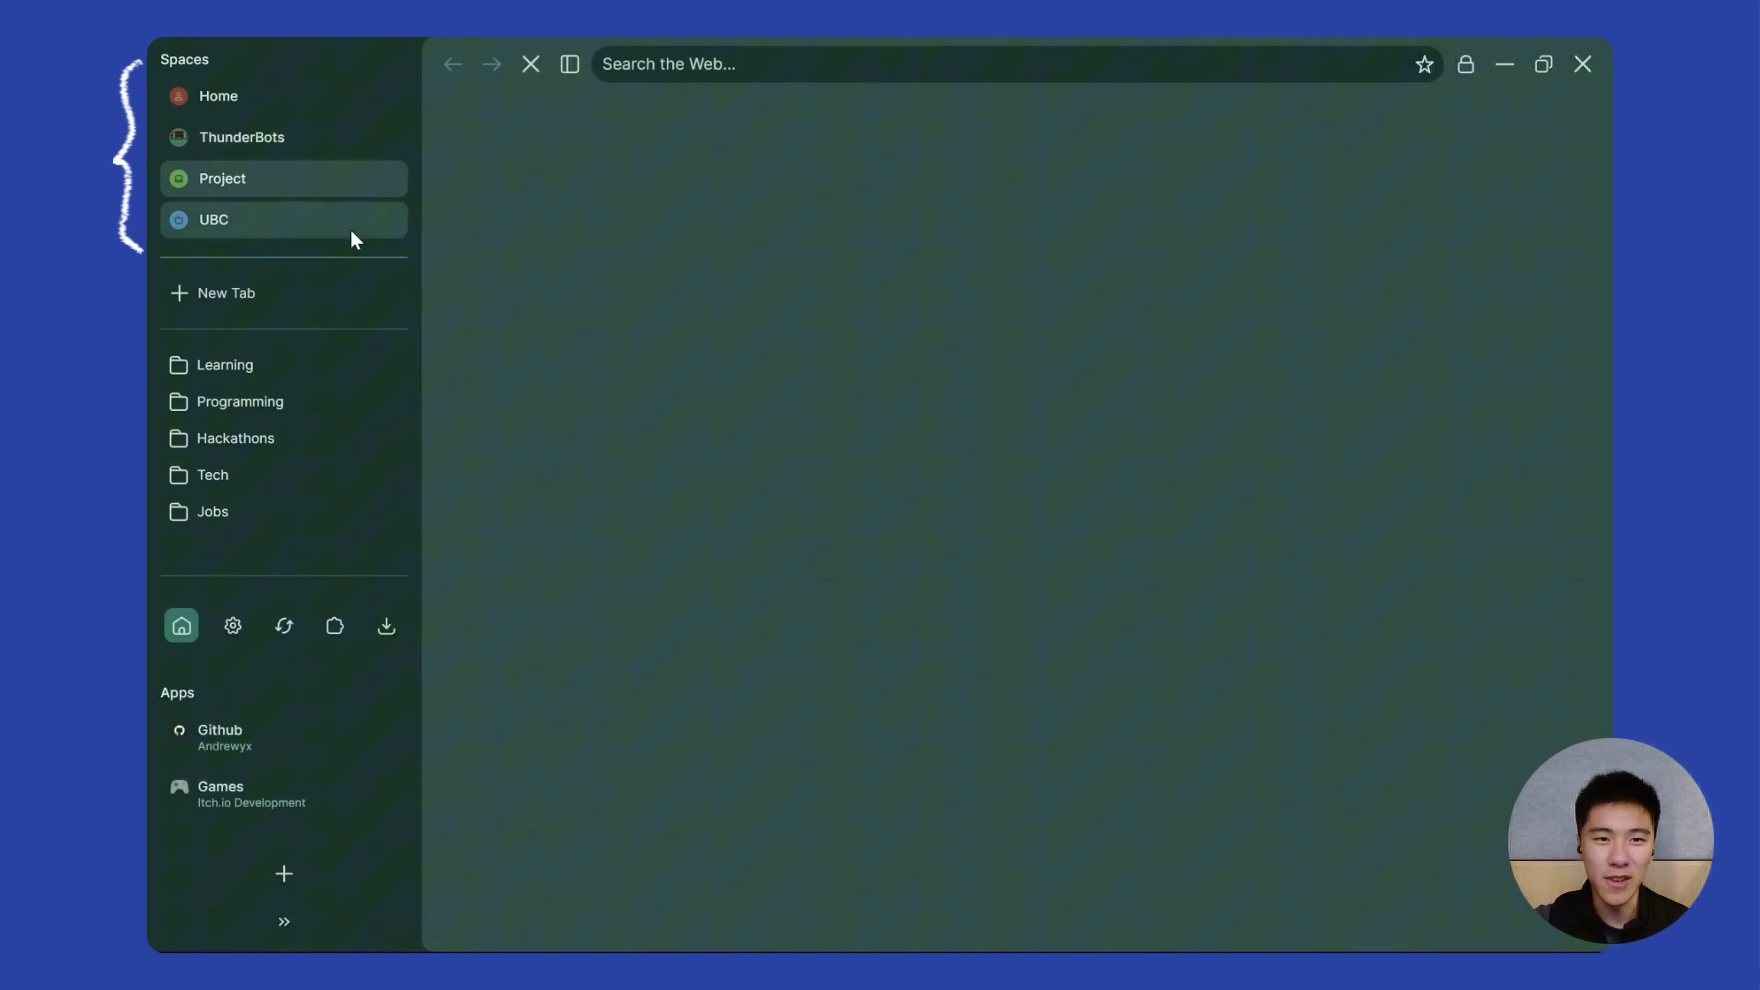
{"action": "left_click", "coordinate": [219, 95]}
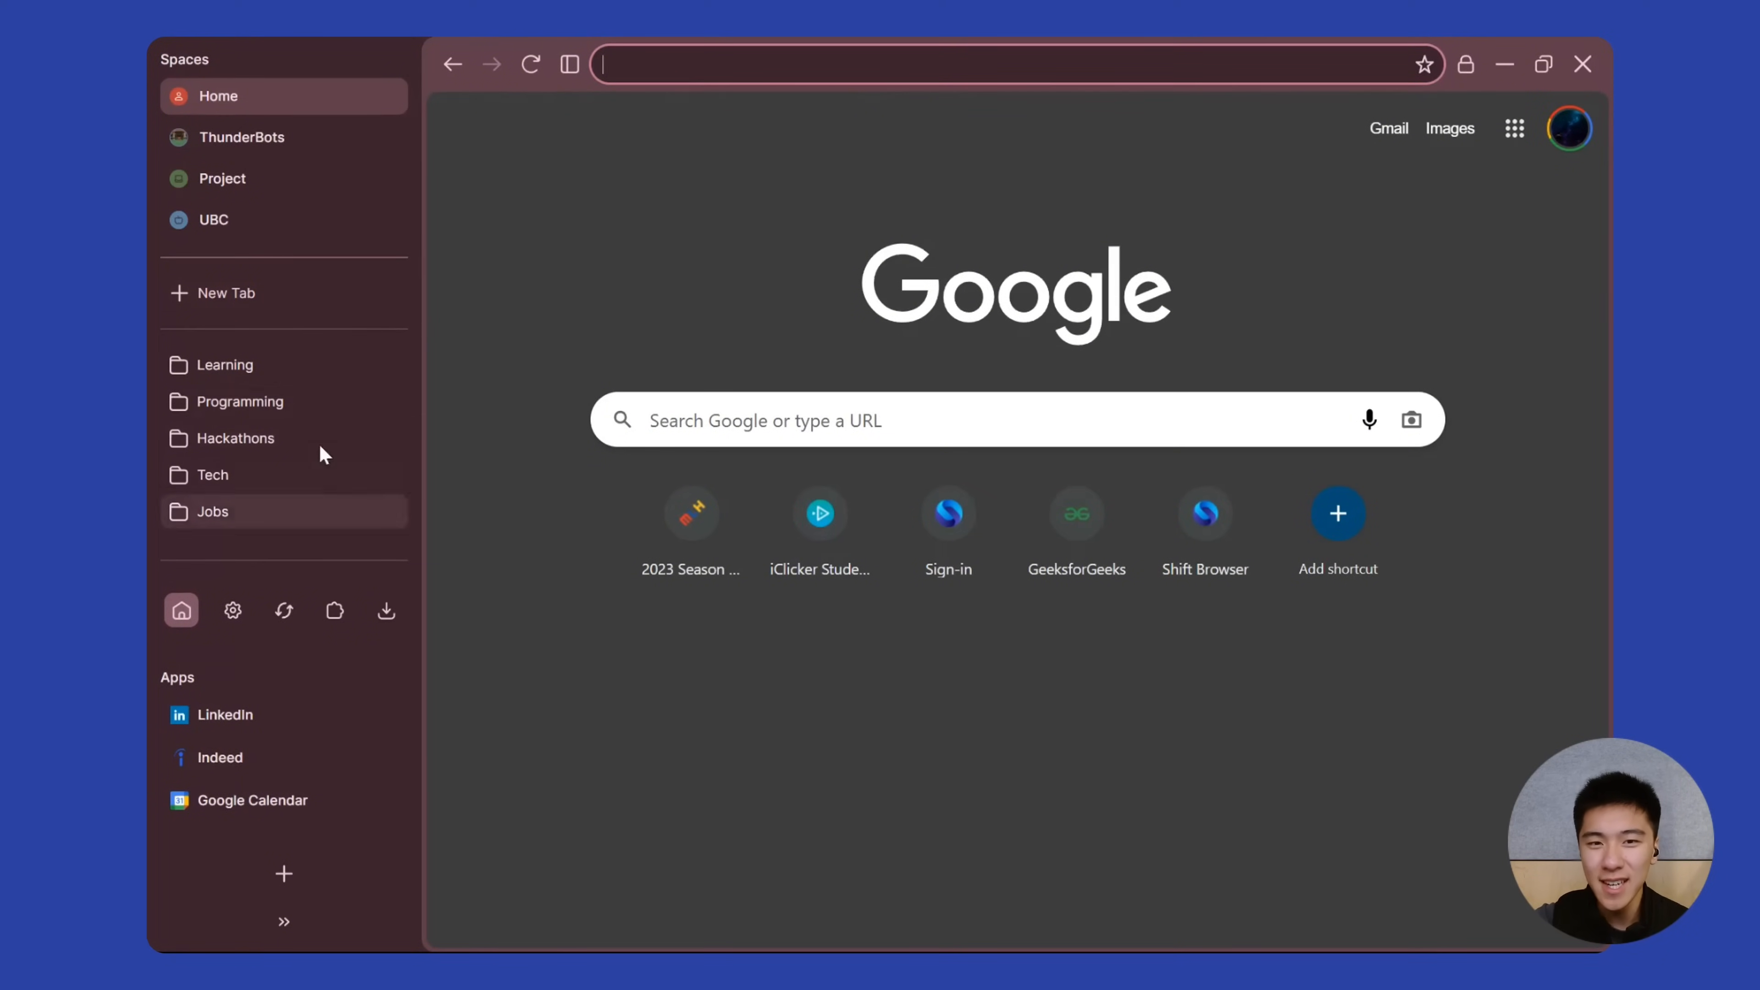
{"action": "mouse_move", "coordinate": [395, 340]}
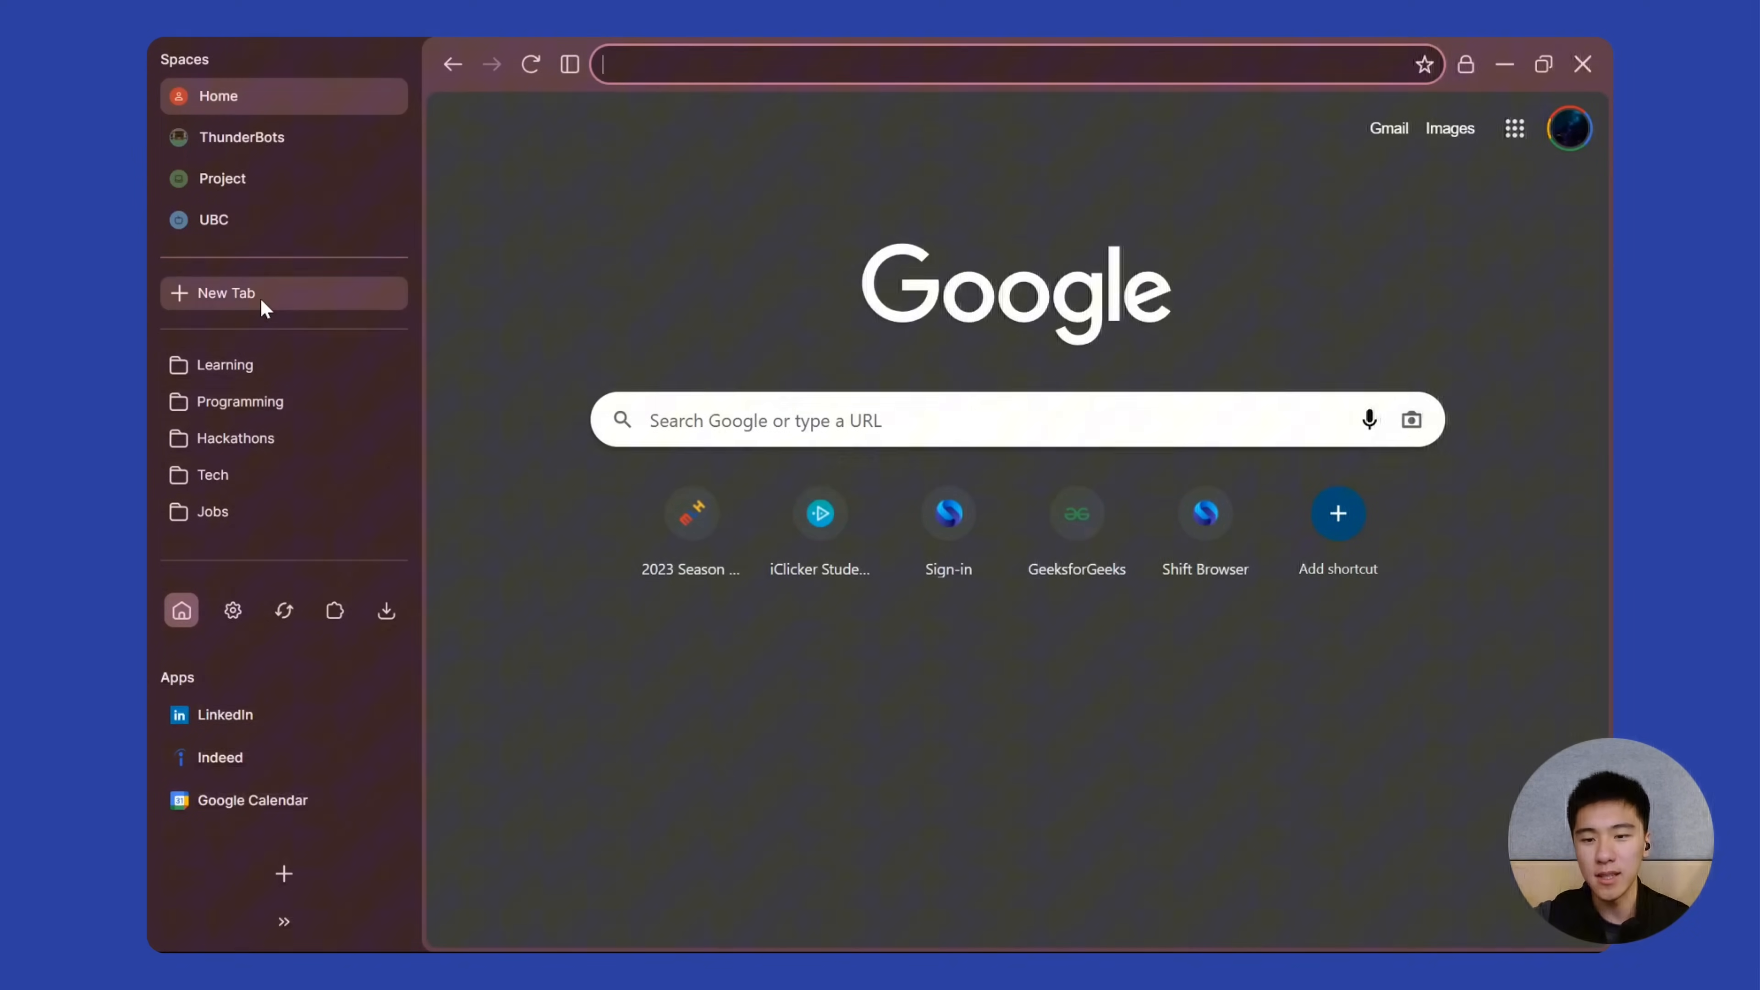
{"action": "mouse_move", "coordinate": [311, 332]}
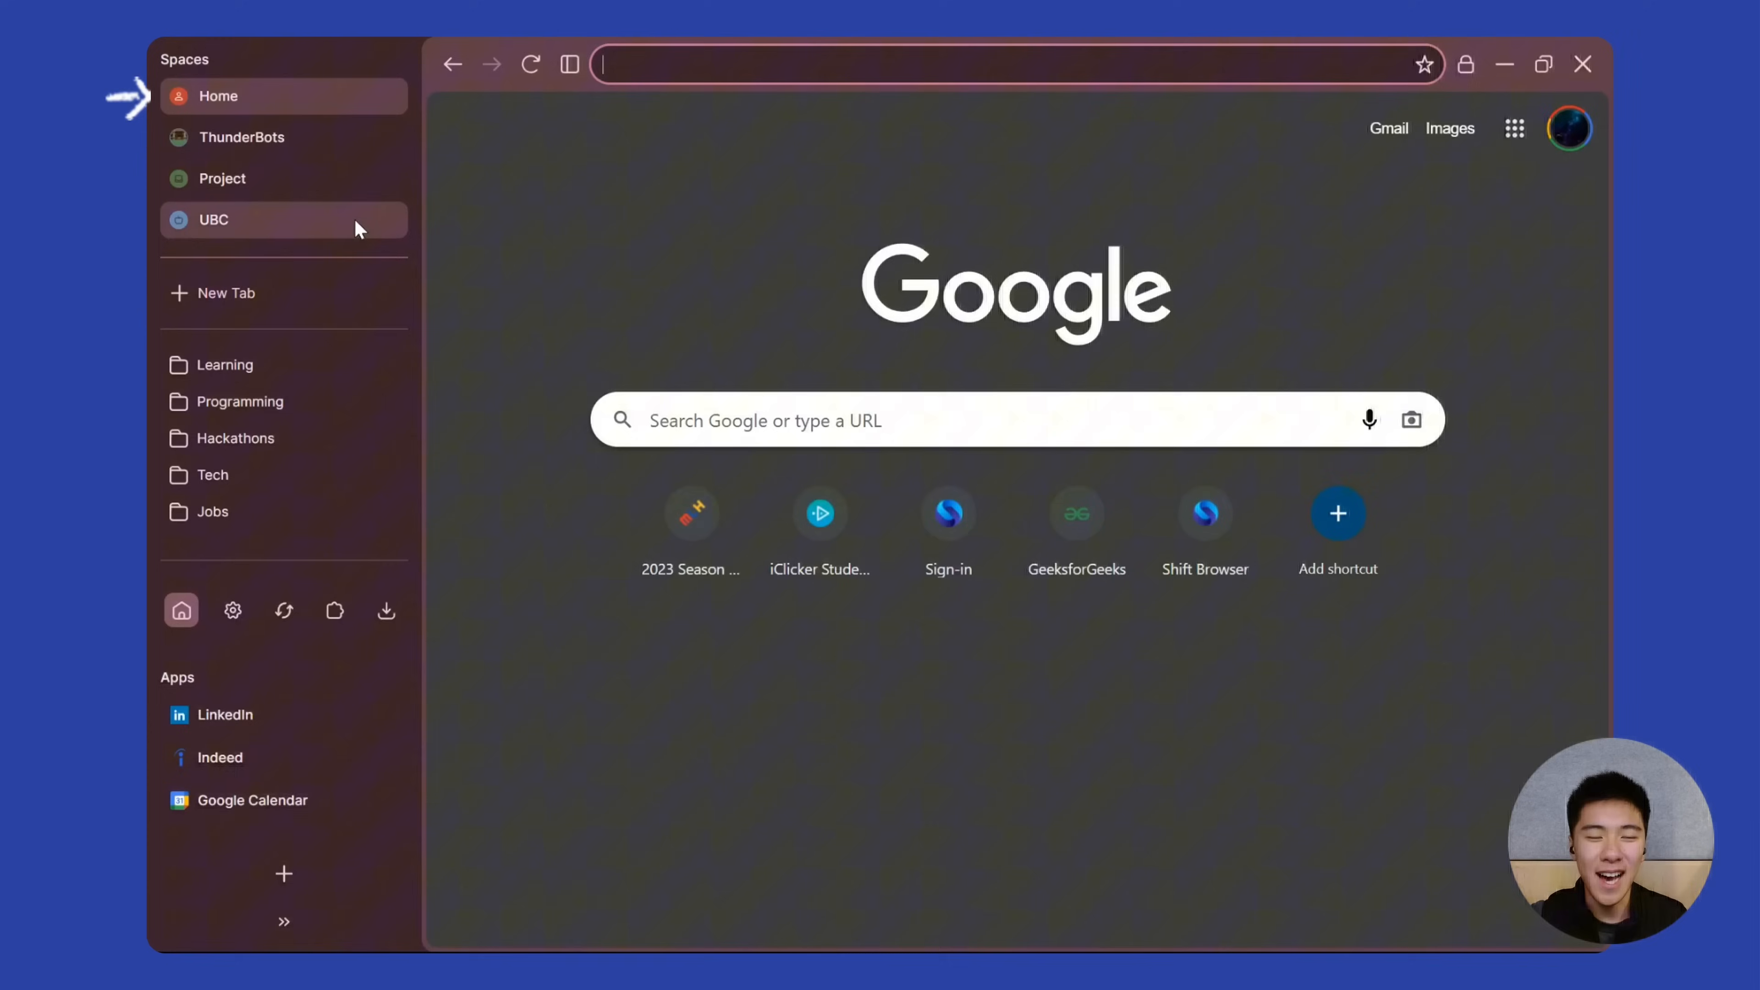
{"action": "left_click", "coordinate": [212, 220]}
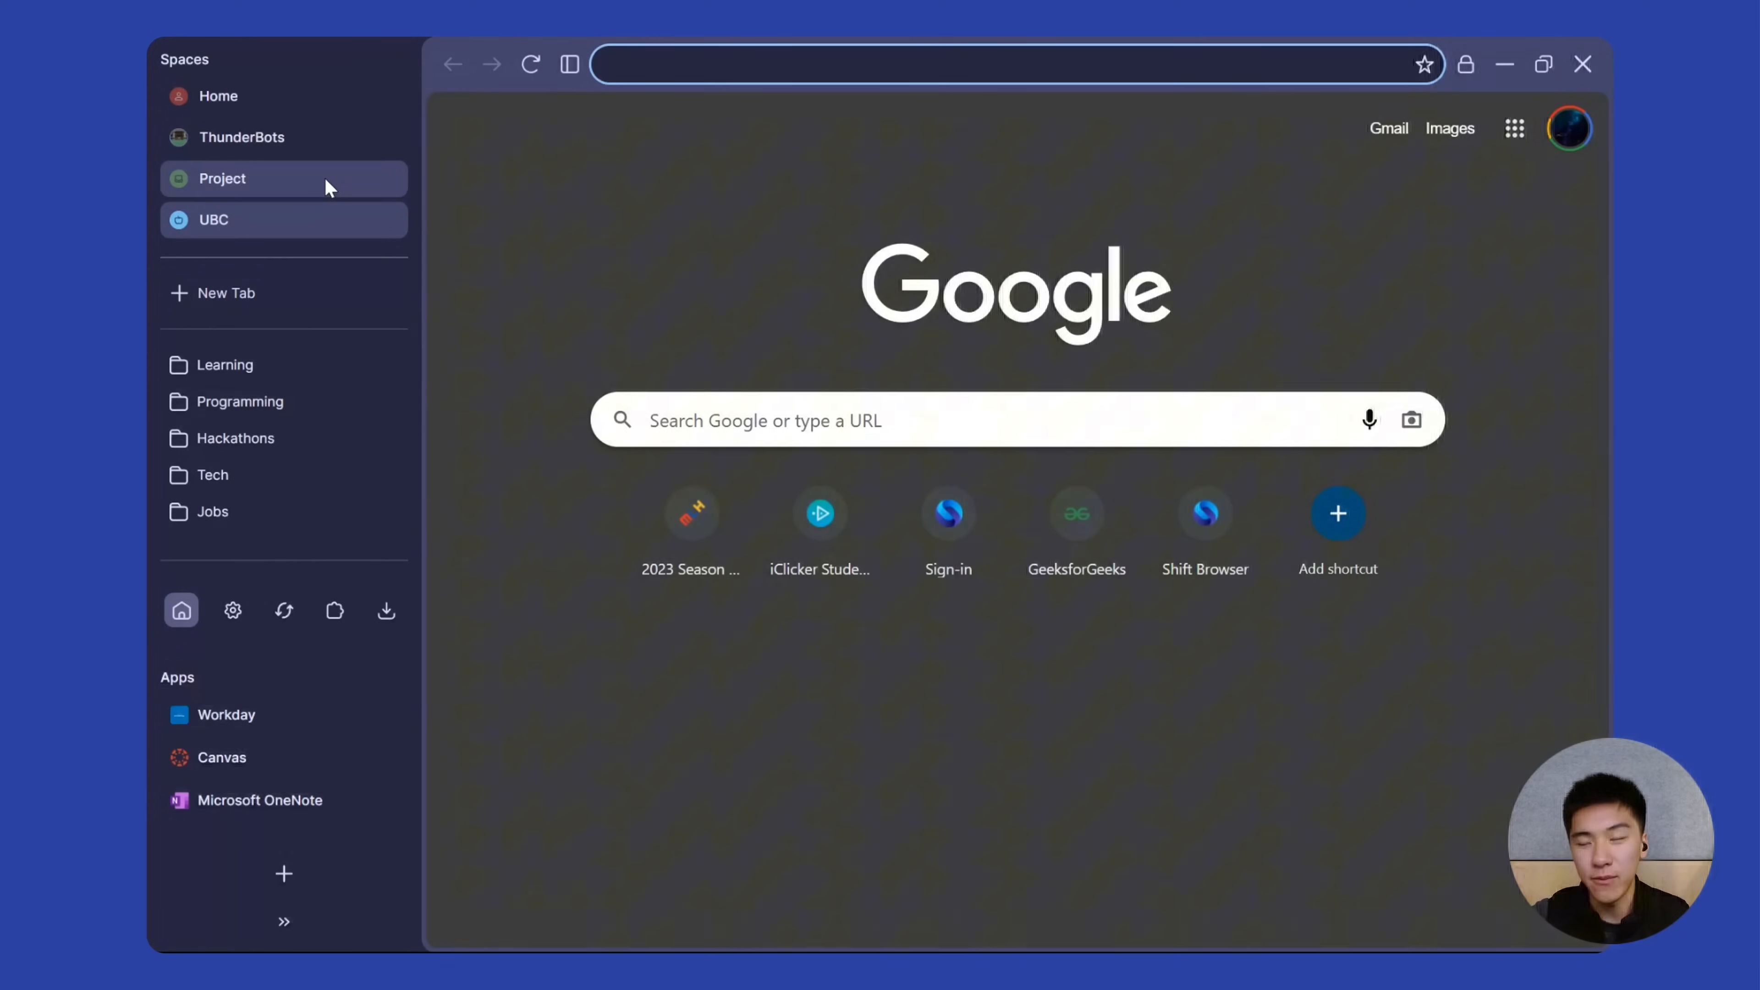
{"action": "left_click", "coordinate": [222, 179]}
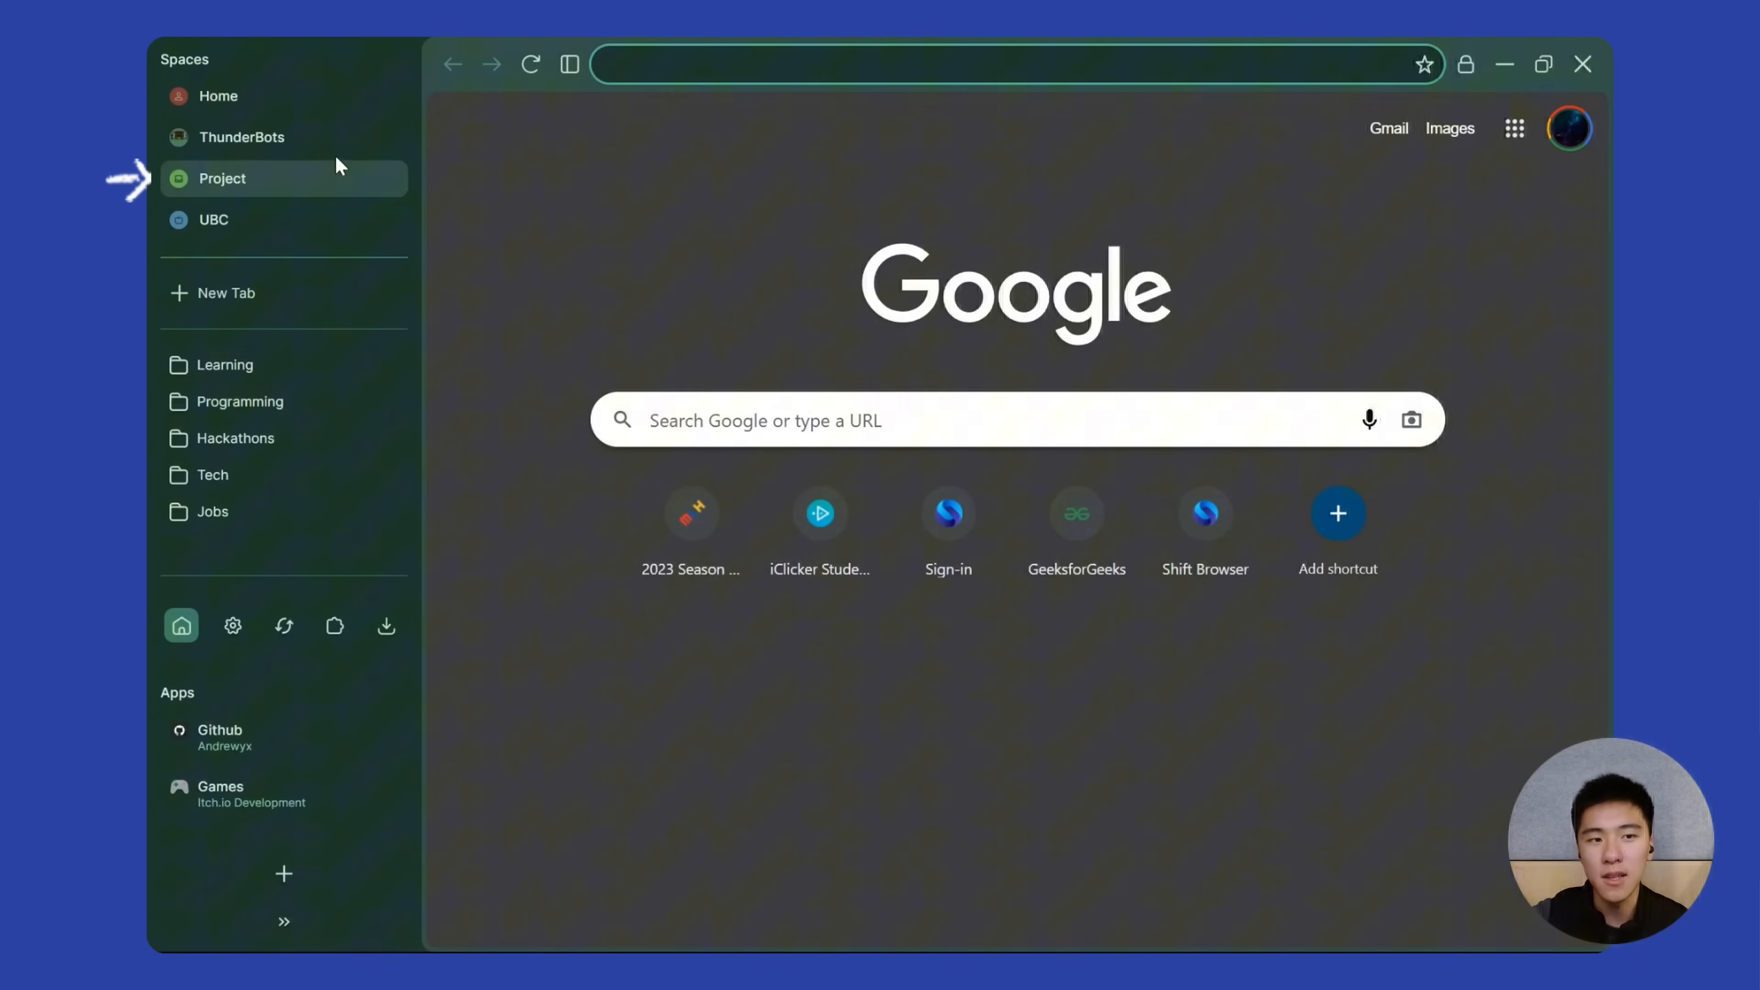
{"action": "left_click", "coordinate": [240, 136]}
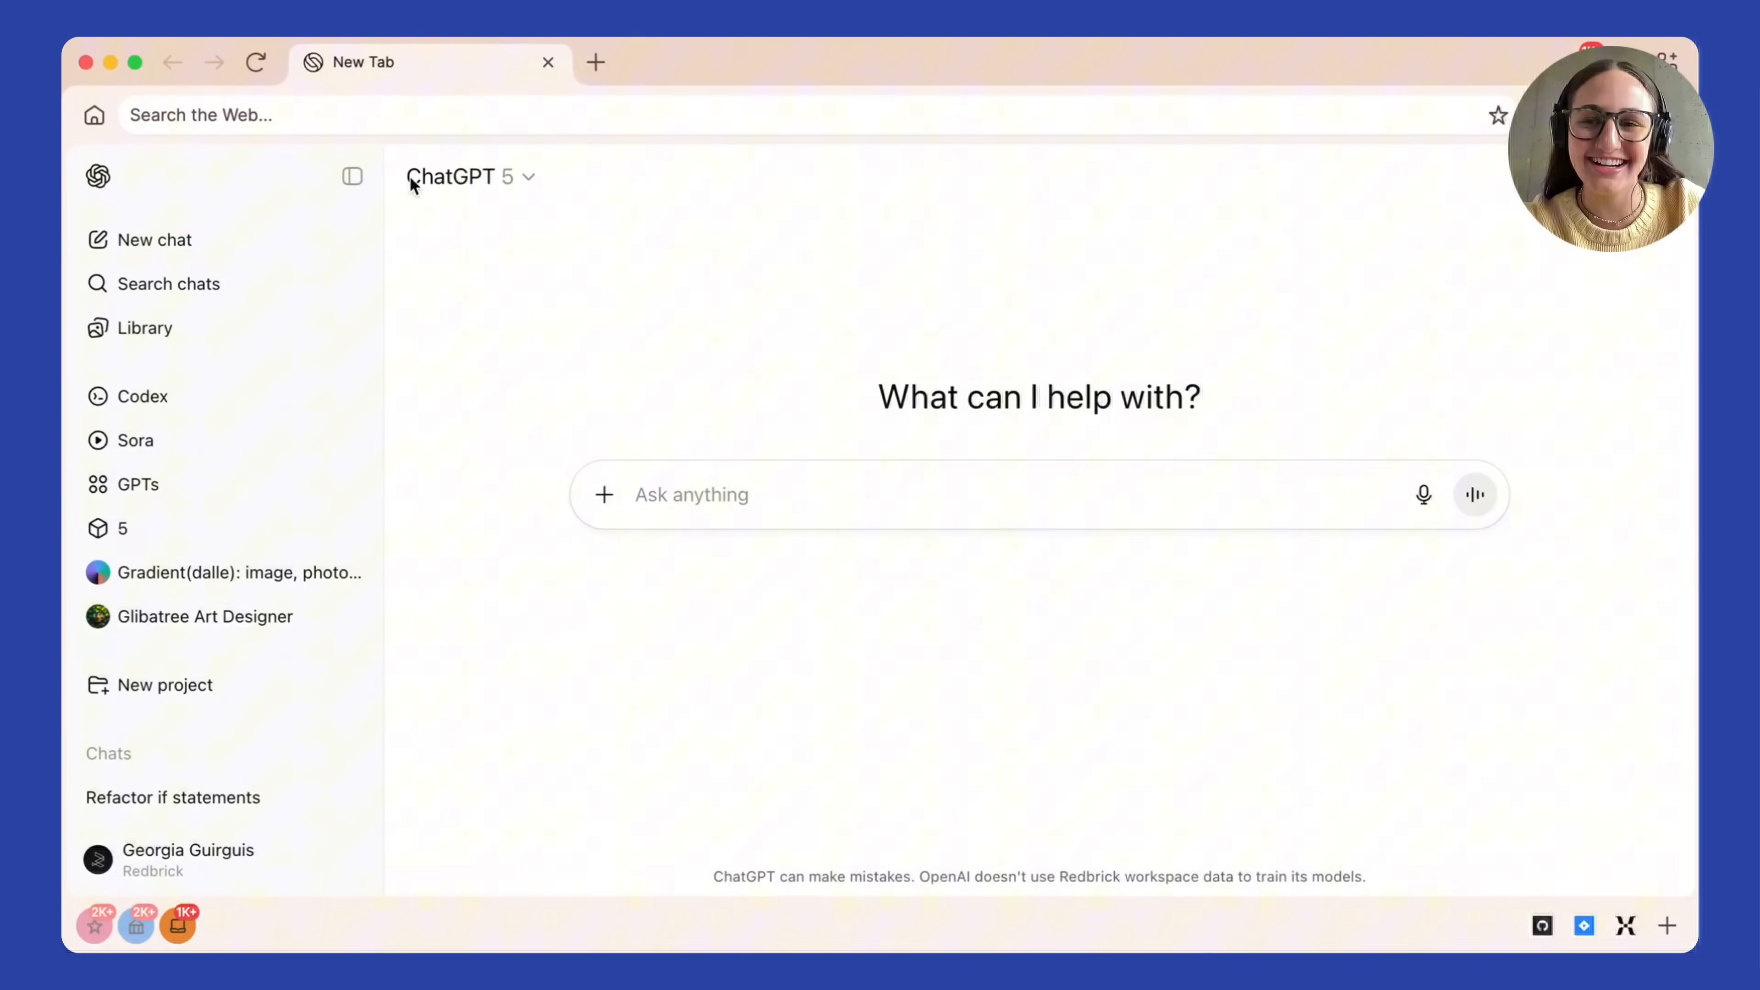
{"action": "mouse_move", "coordinate": [191, 64]}
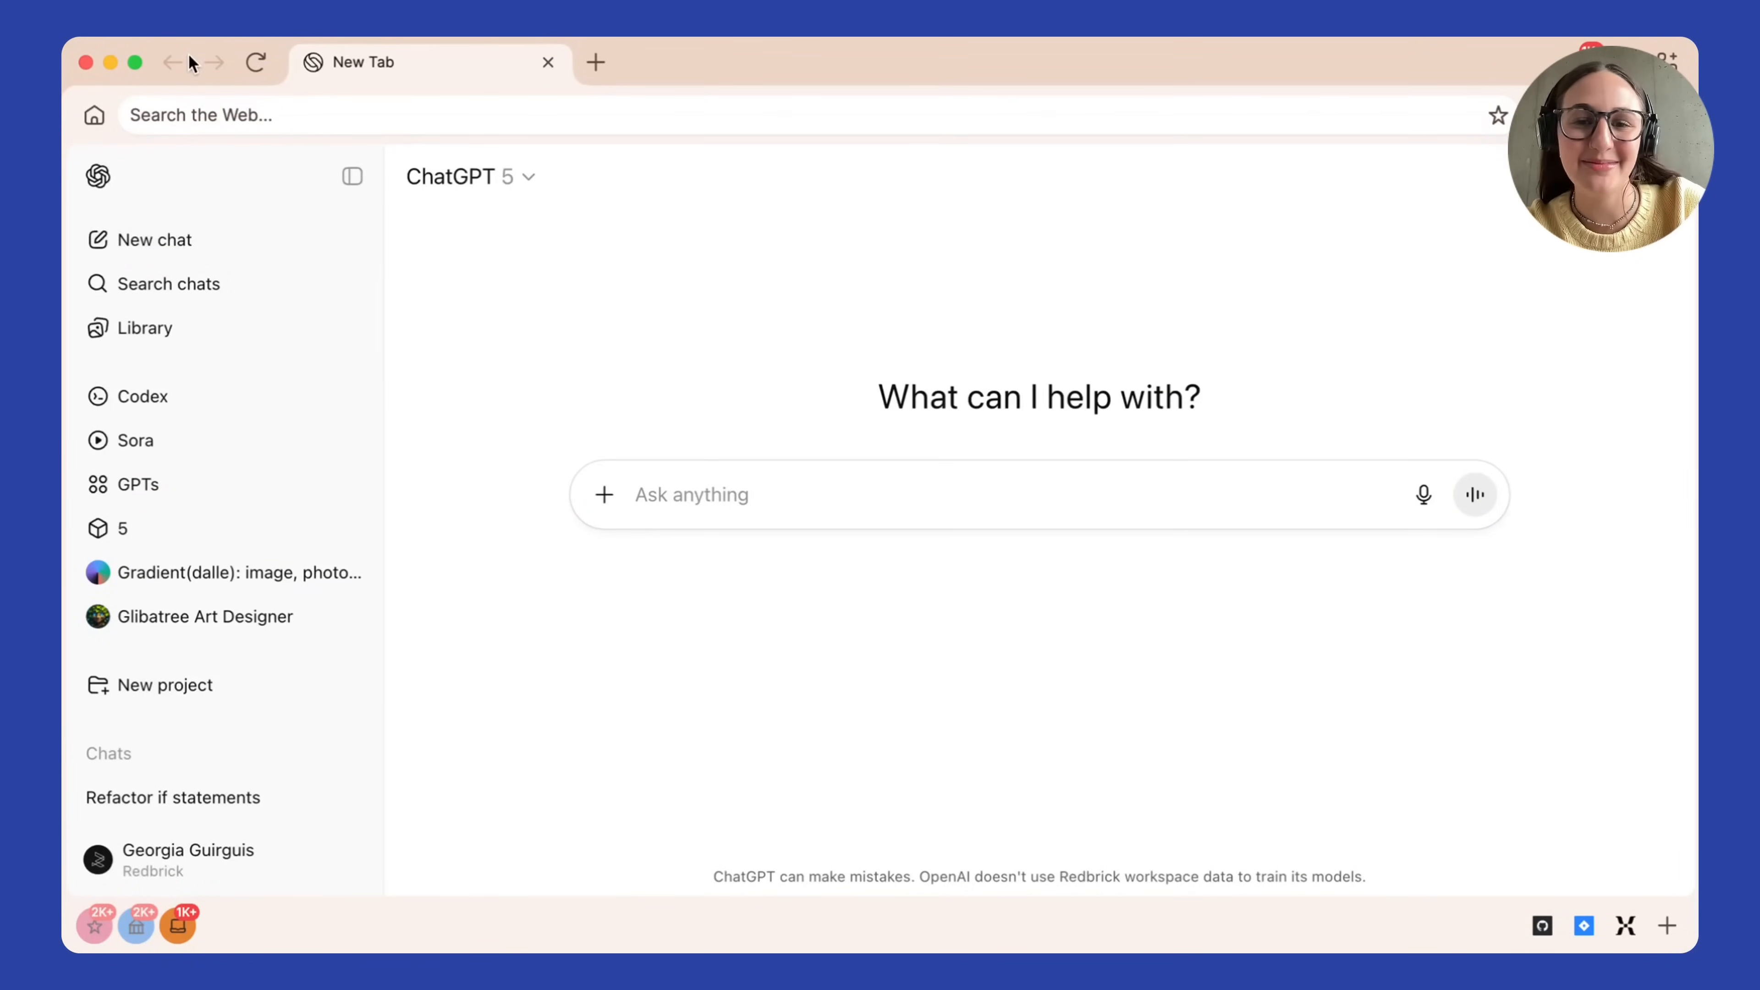
{"action": "mouse_move", "coordinate": [460, 634]}
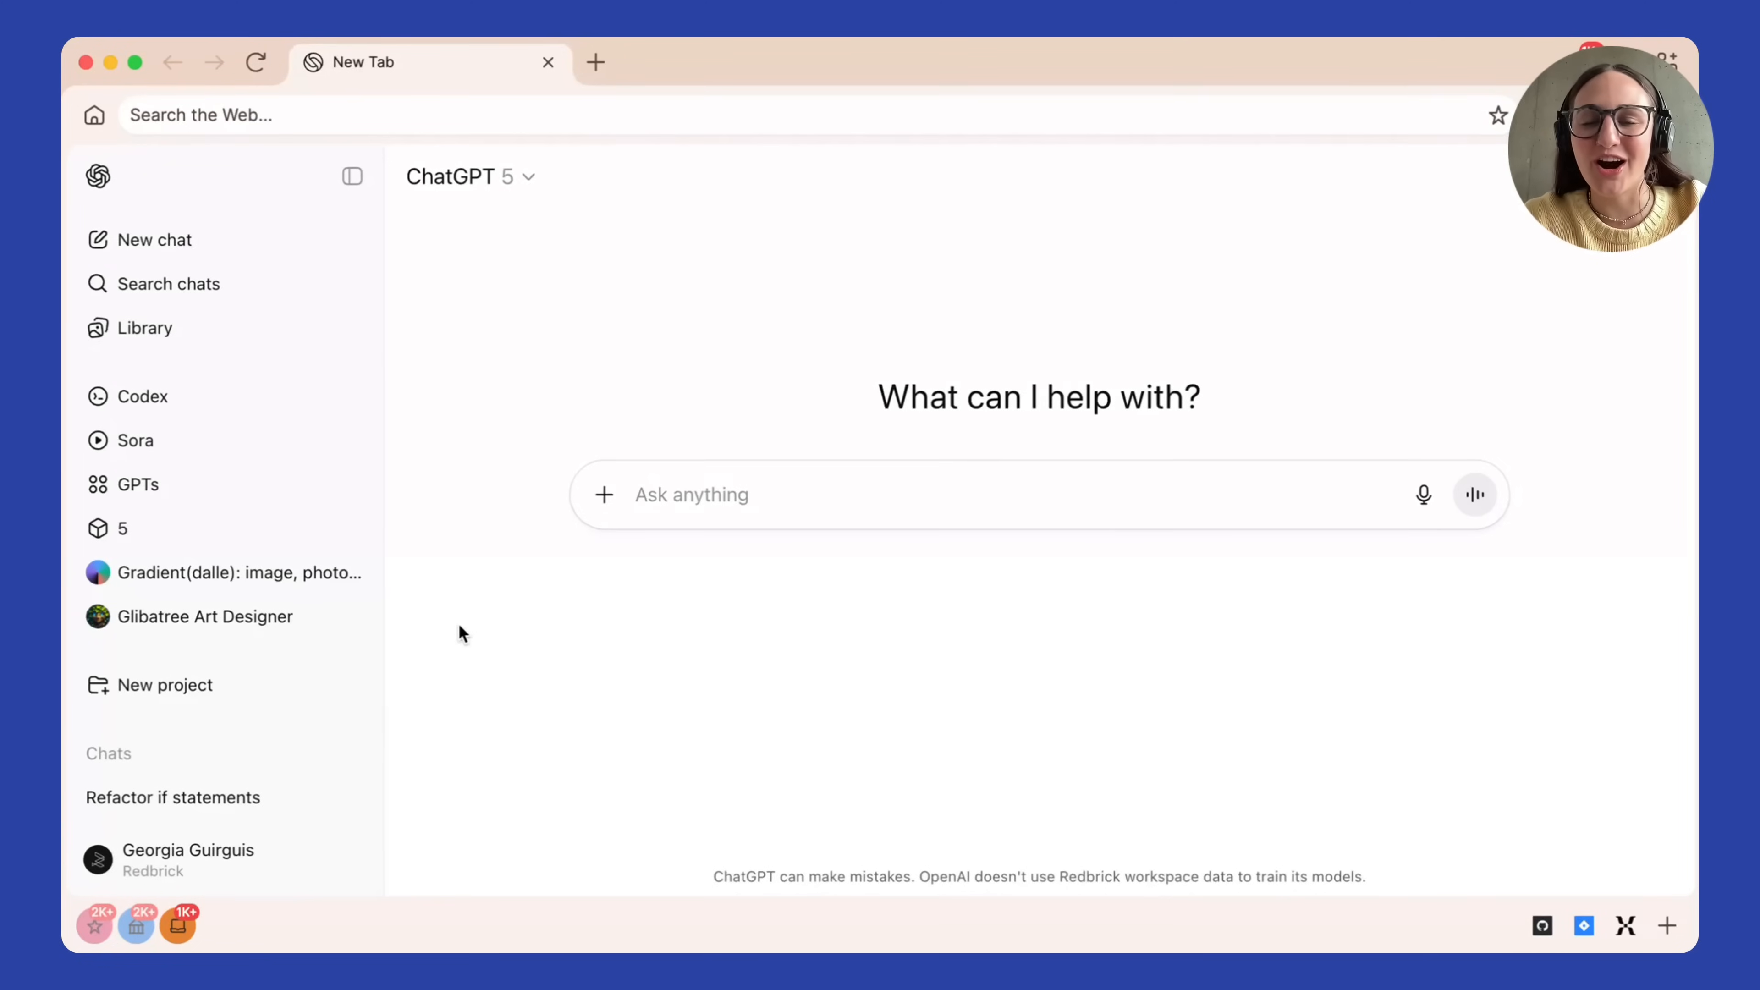
{"action": "mouse_move", "coordinate": [217, 921]}
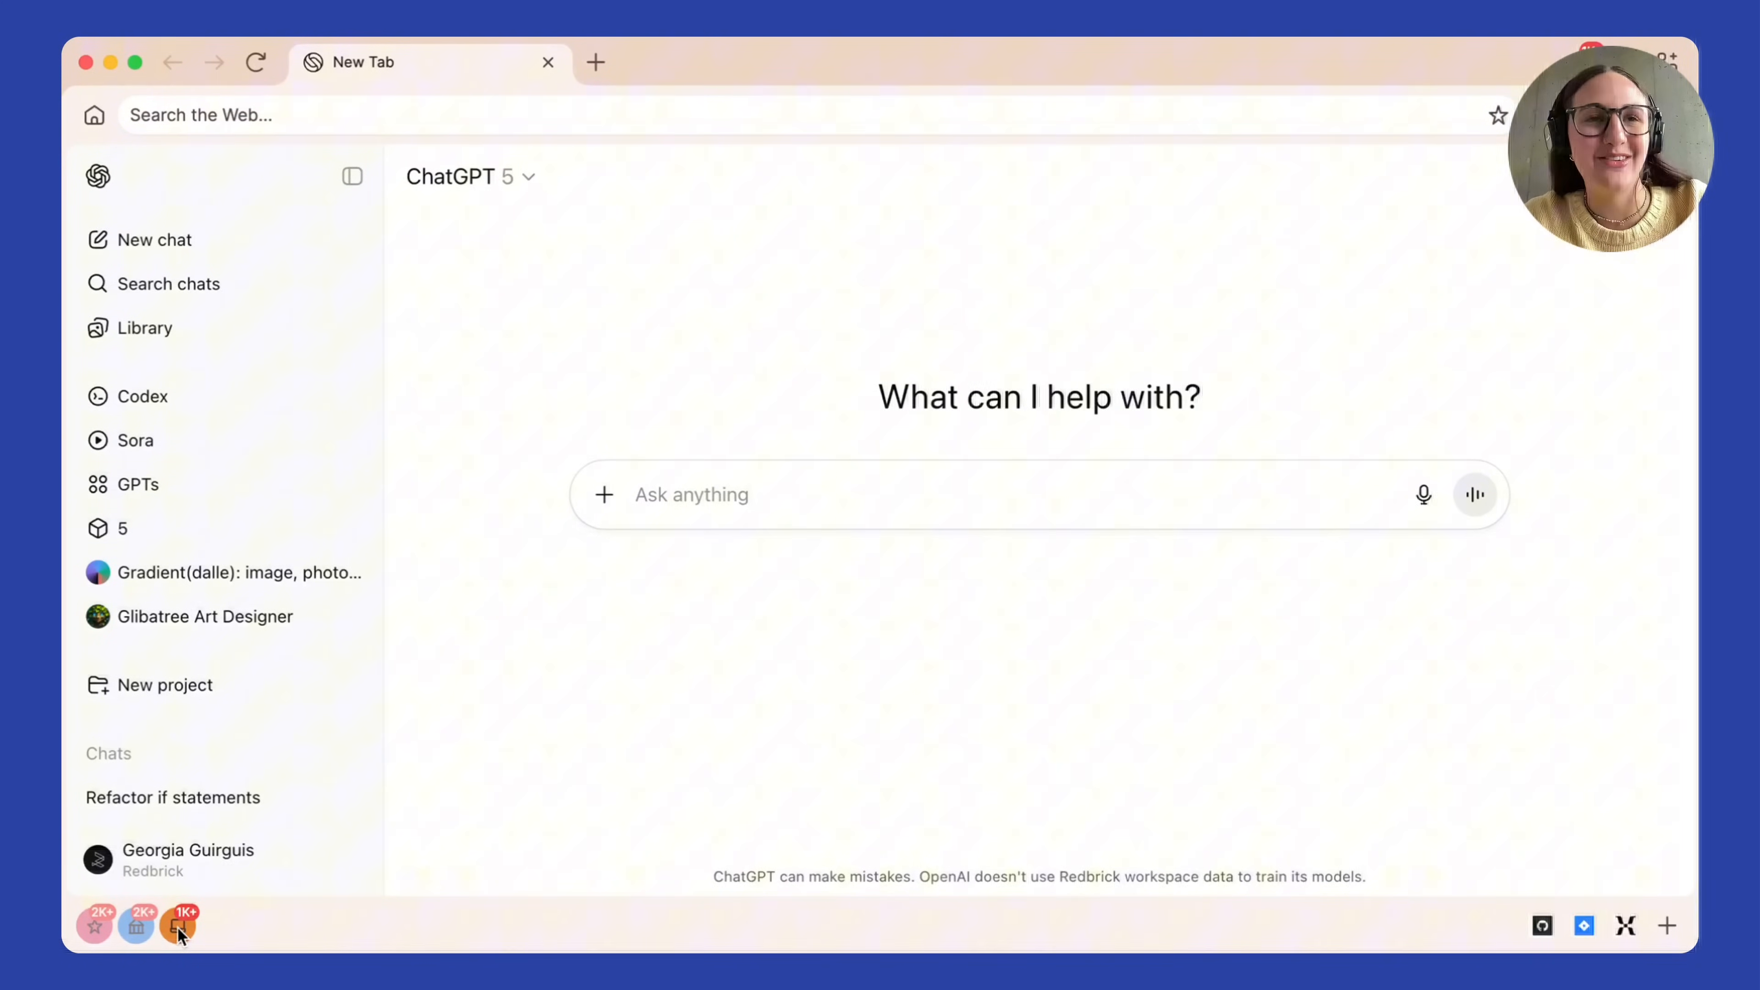
View the third space's Edit Space panel, then dismiss it to a blank peach-themed tab.
{"action": "left_click", "coordinate": [177, 927]}
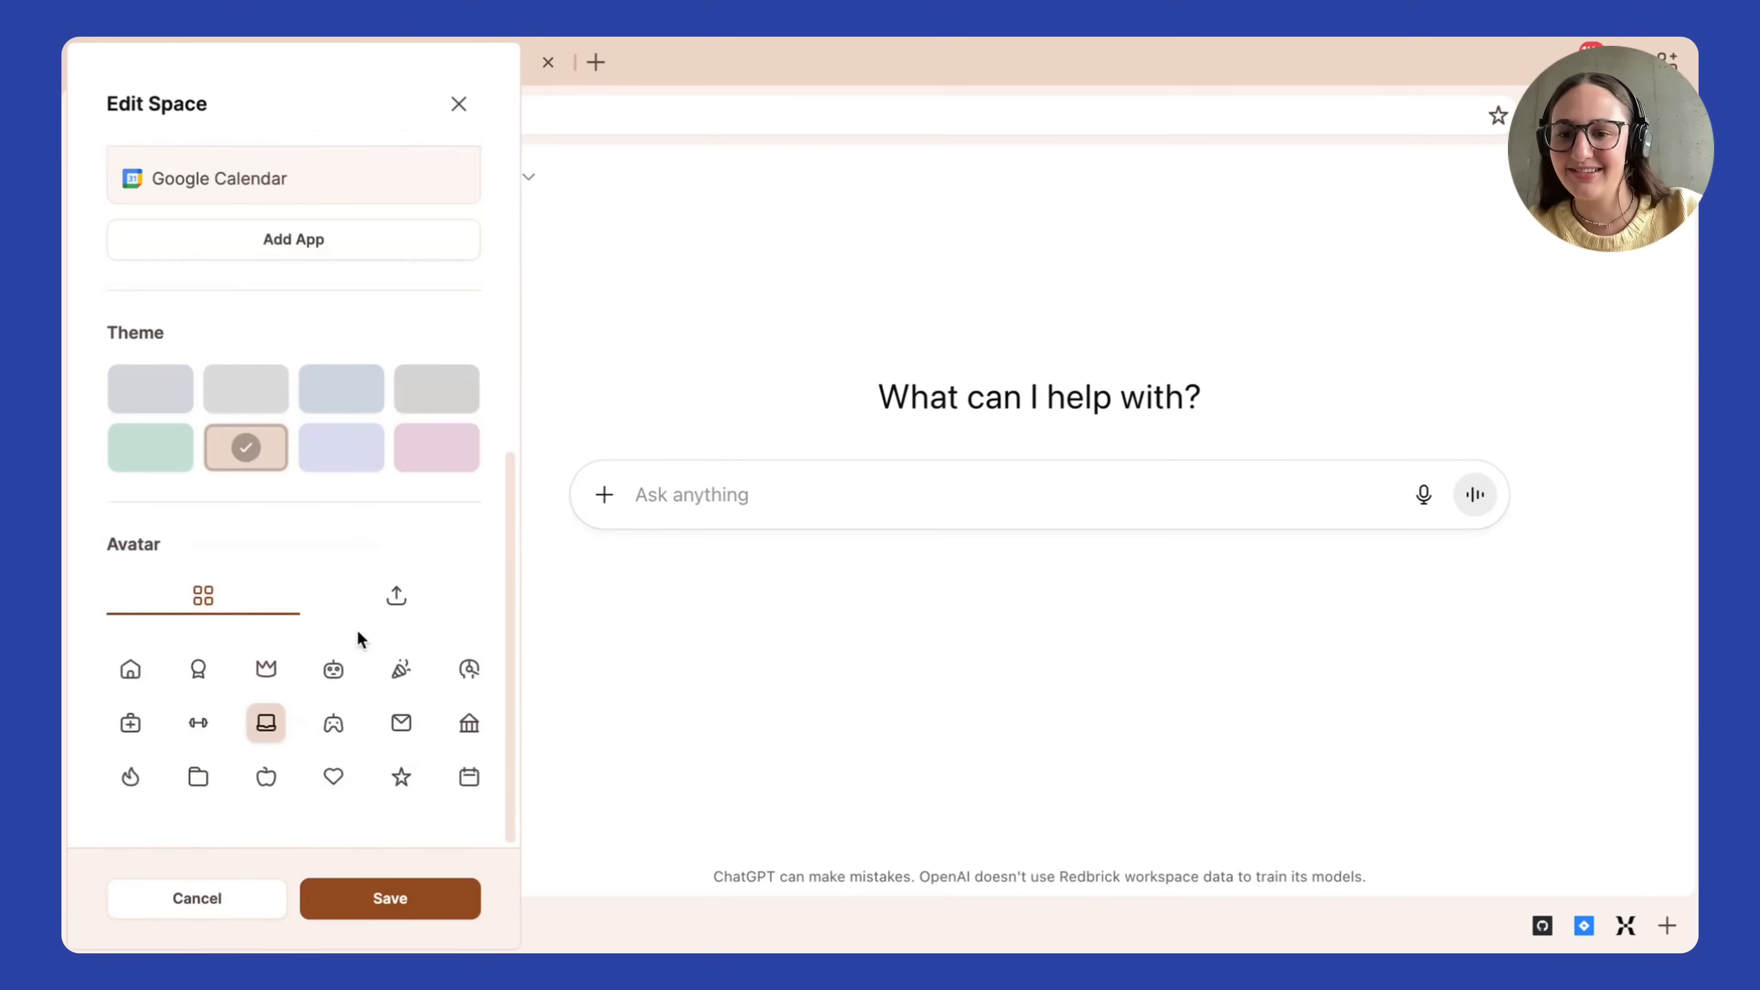
{"action": "left_click", "coordinate": [395, 595]}
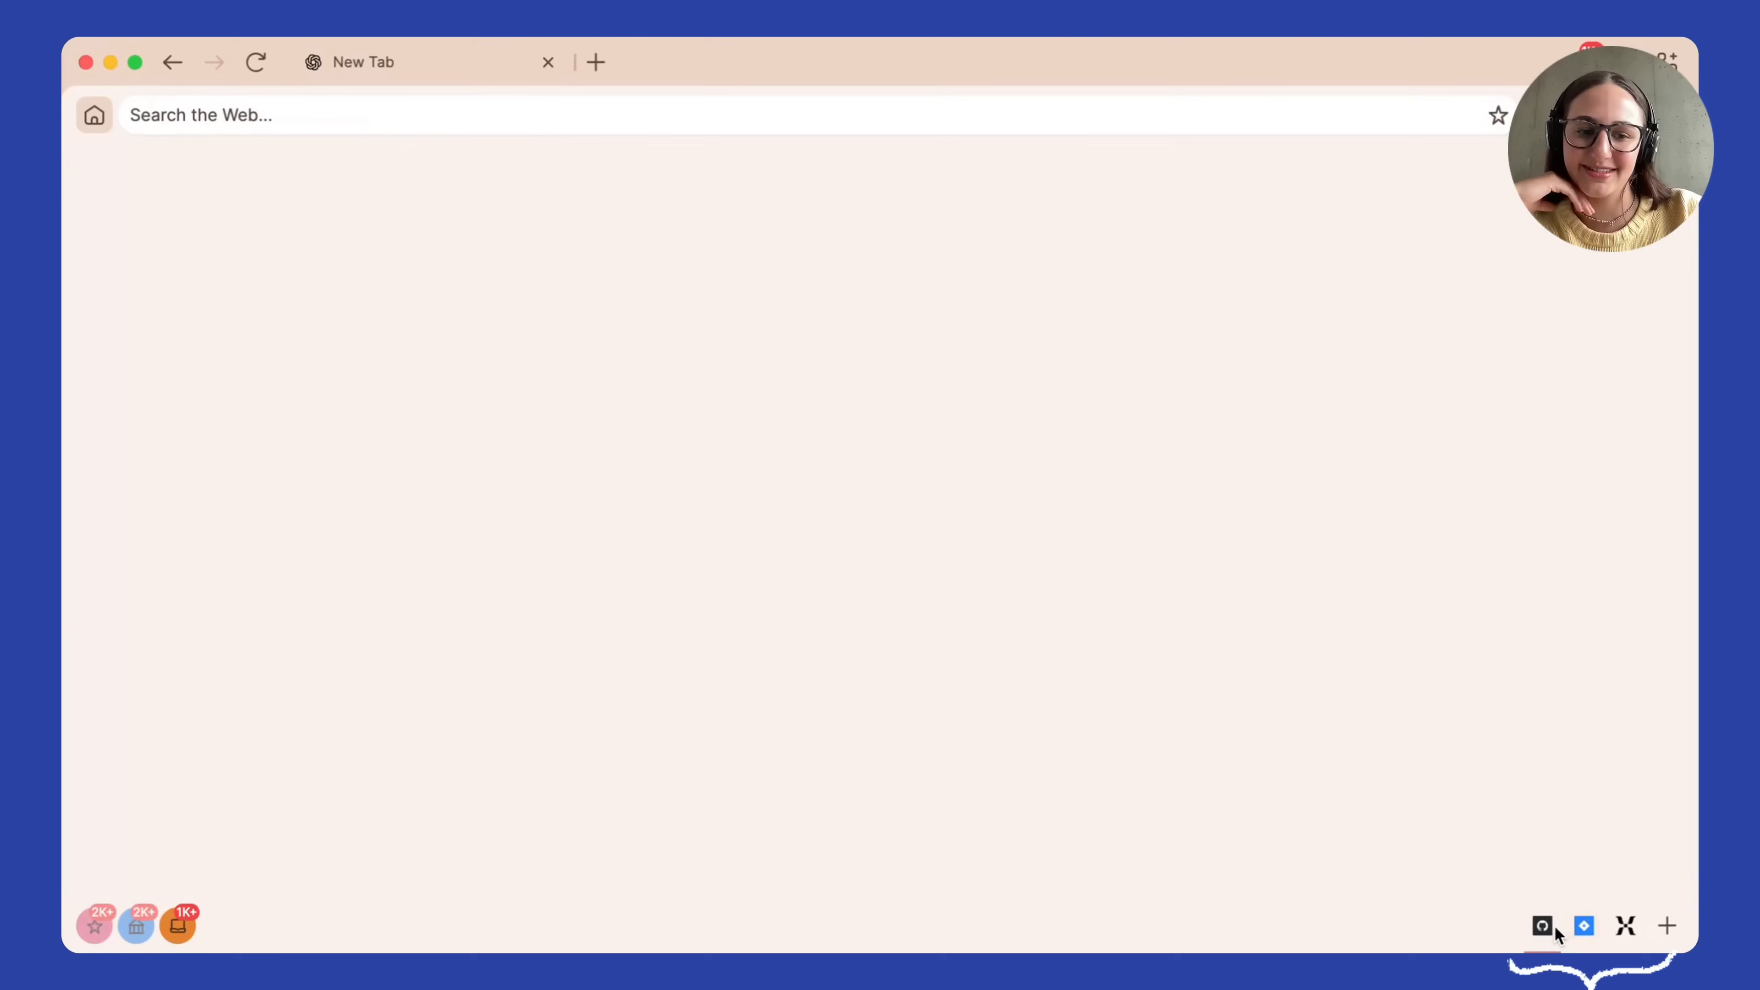
Launch Google Calendar from the app bar, then return to the ChatGPT start page.
{"action": "left_click", "coordinate": [1625, 926]}
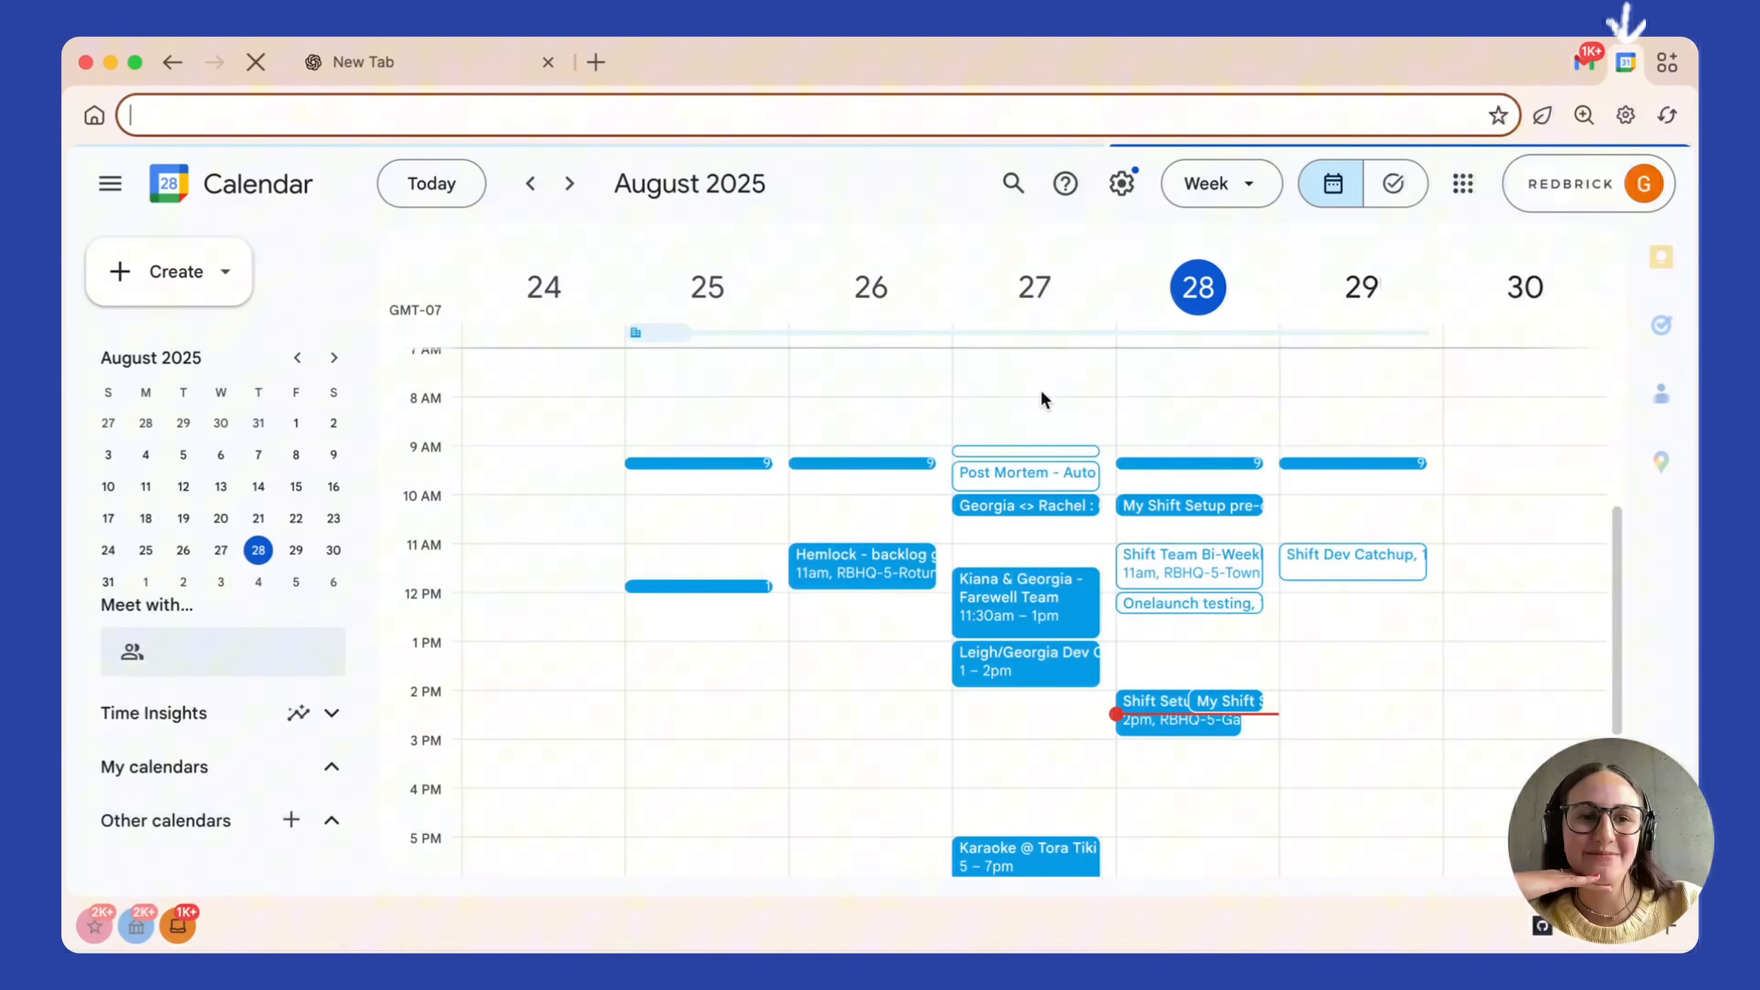
{"action": "left_click", "coordinate": [1625, 61]}
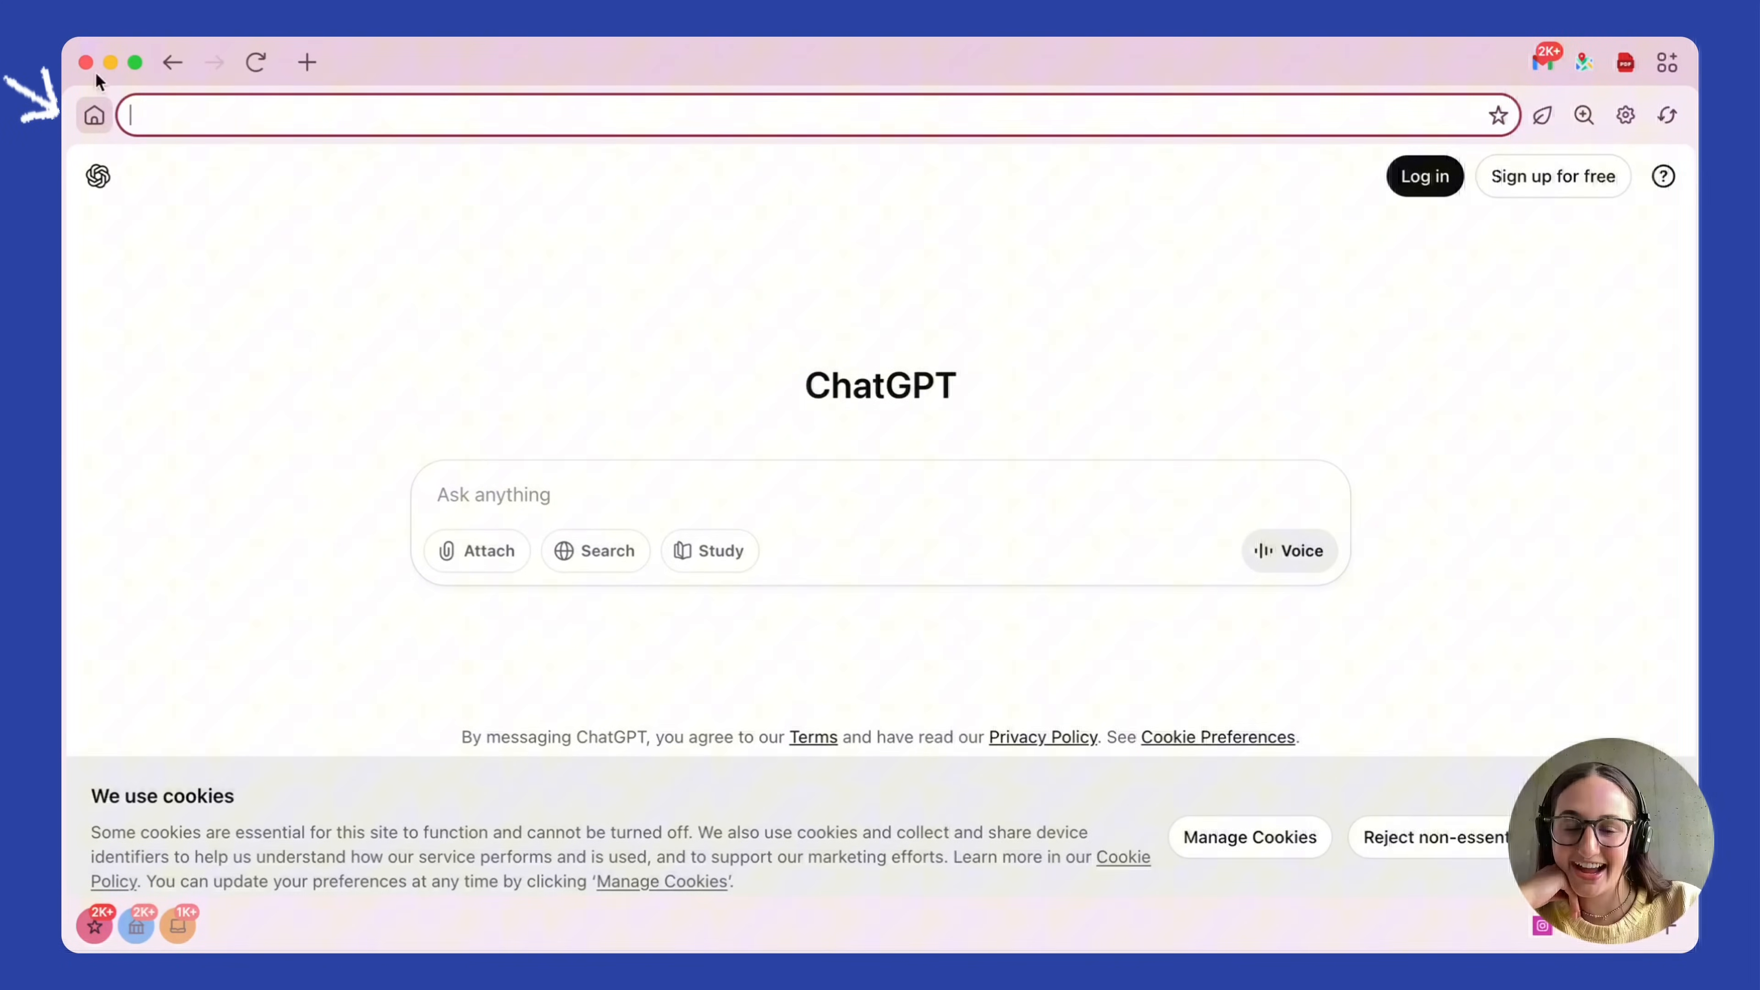
{"action": "mouse_move", "coordinate": [1100, 420]}
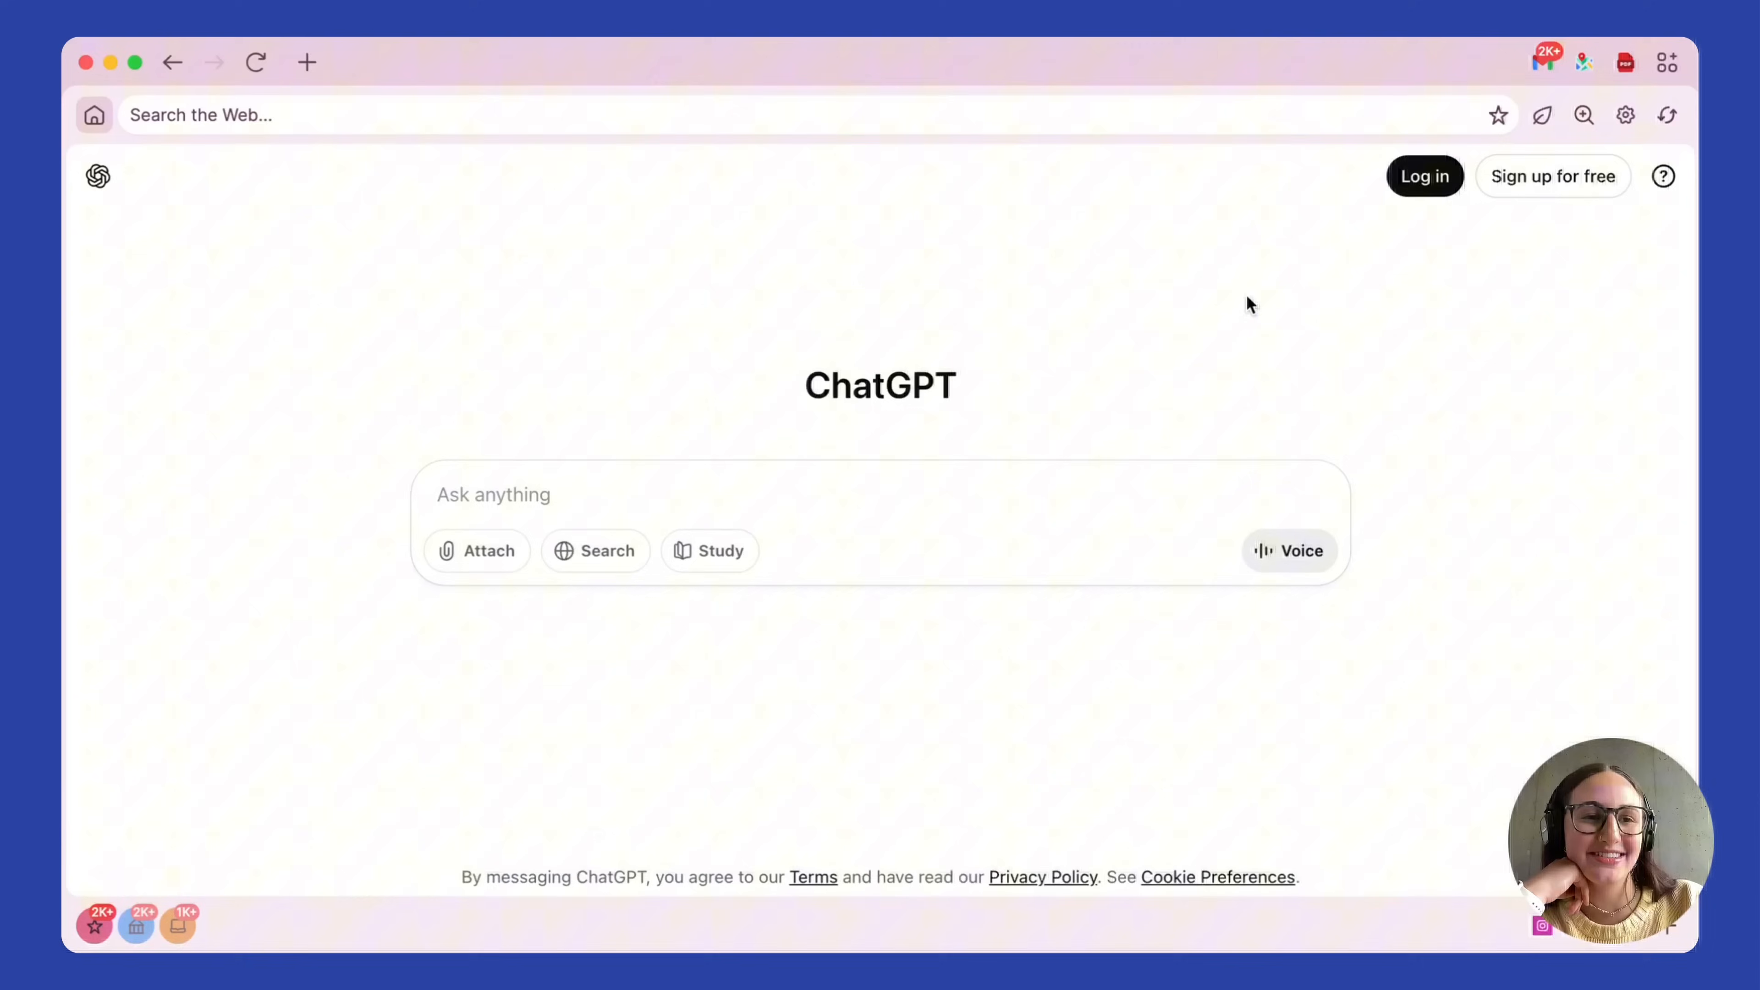
{"action": "mouse_move", "coordinate": [1666, 151]}
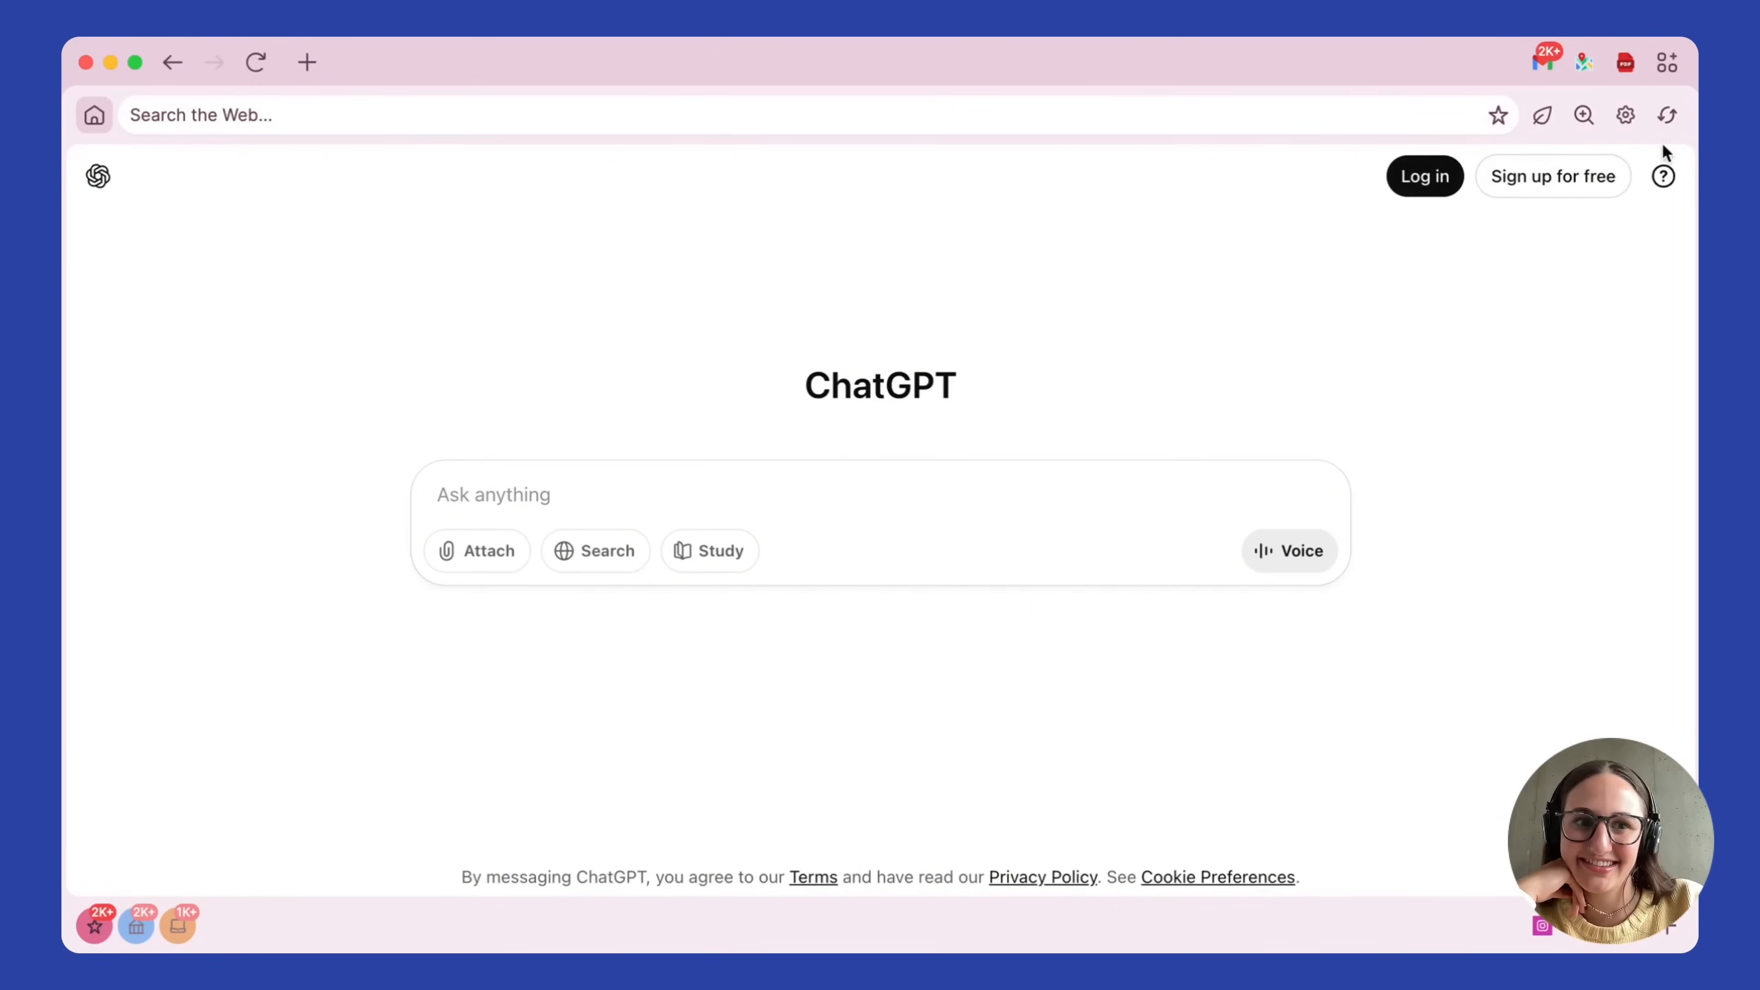
{"action": "left_click", "coordinate": [1624, 114]}
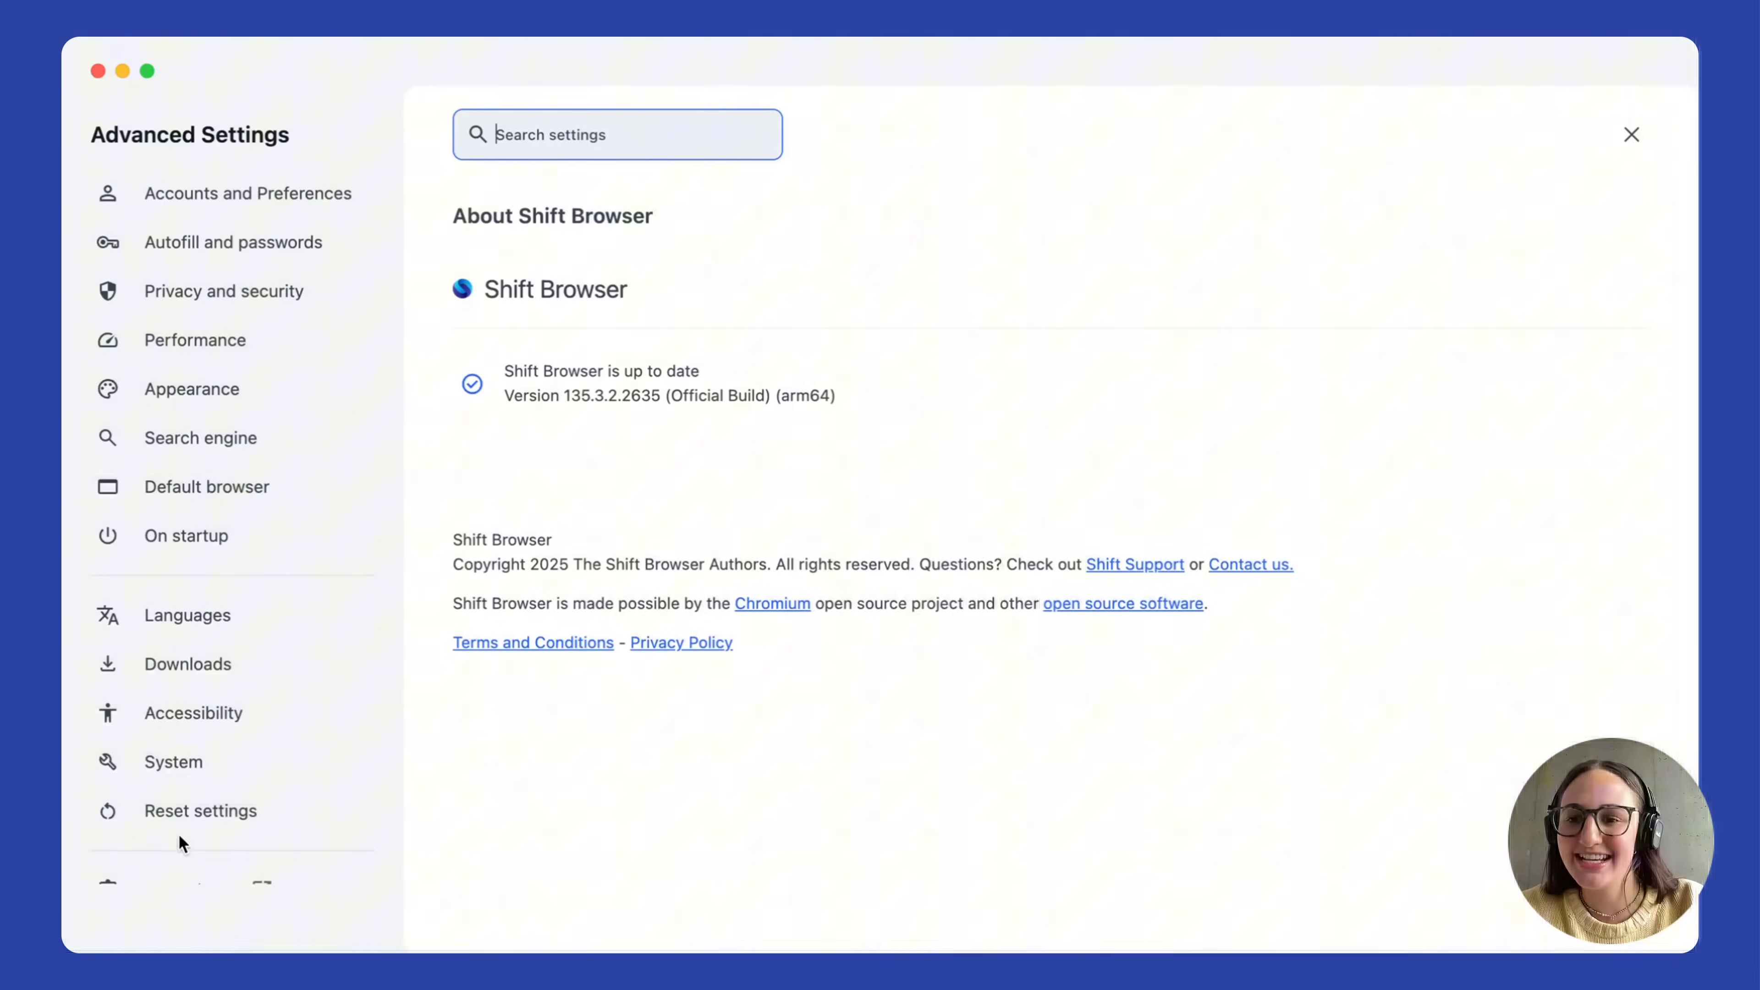
{"action": "left_click", "coordinate": [192, 389]}
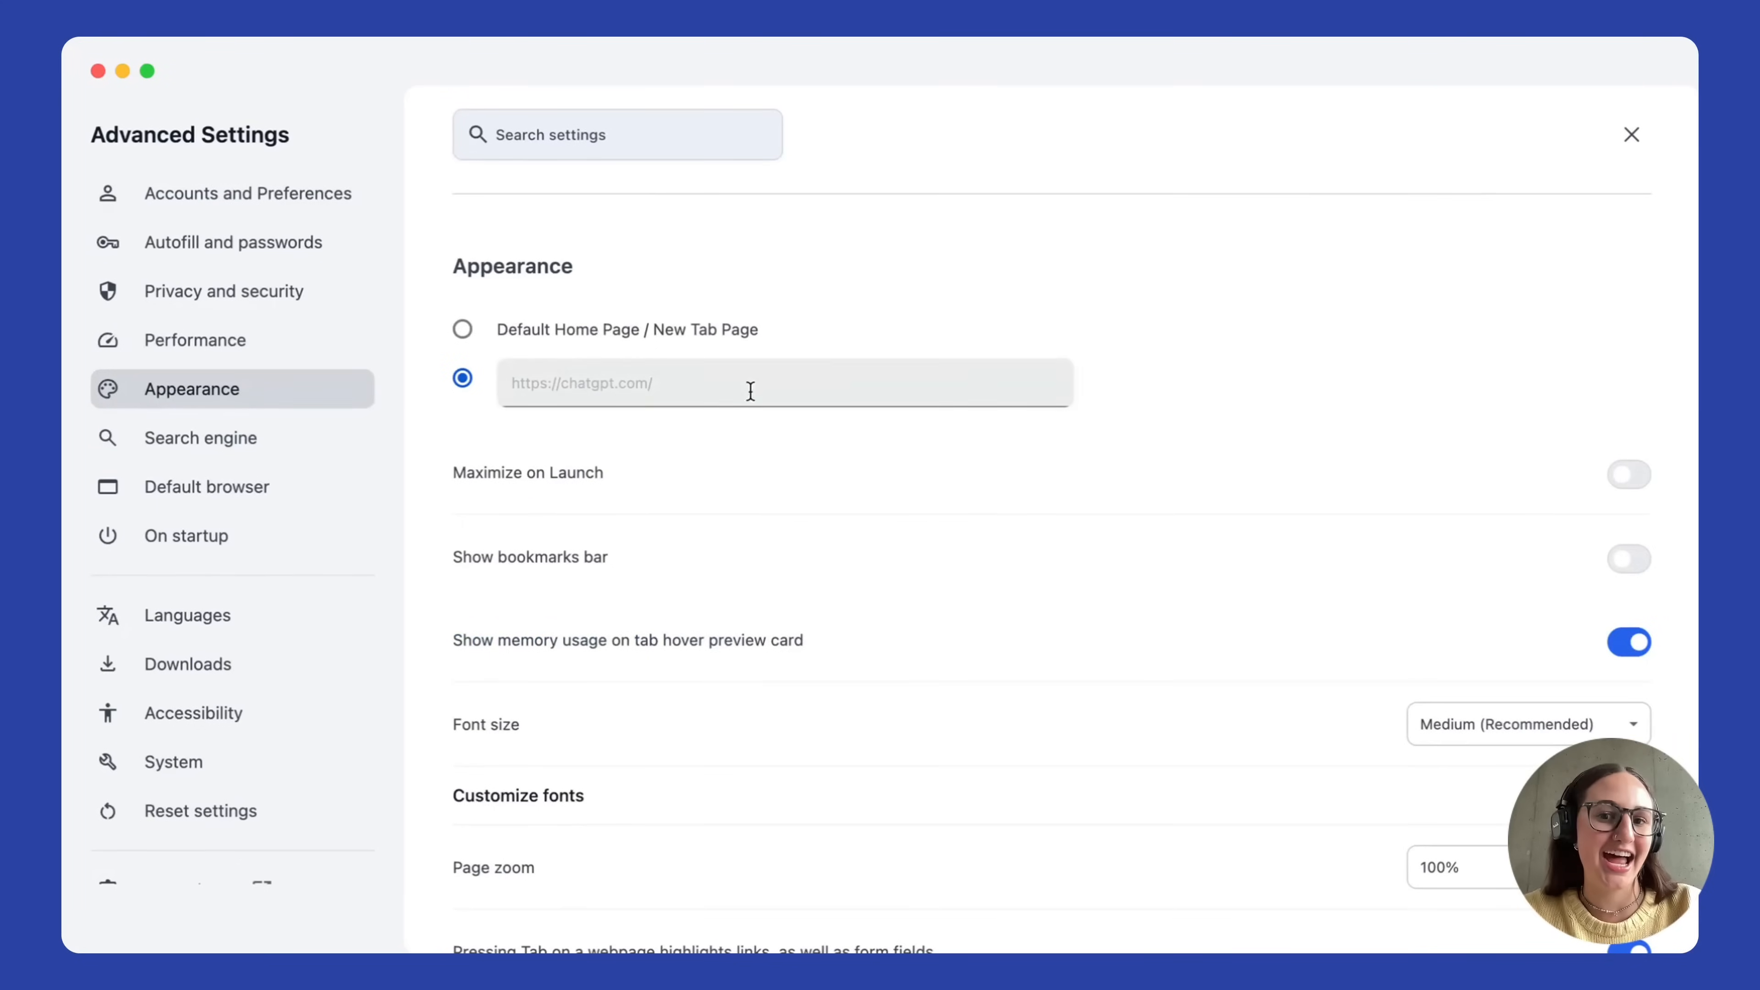
{"action": "mouse_move", "coordinate": [644, 383]}
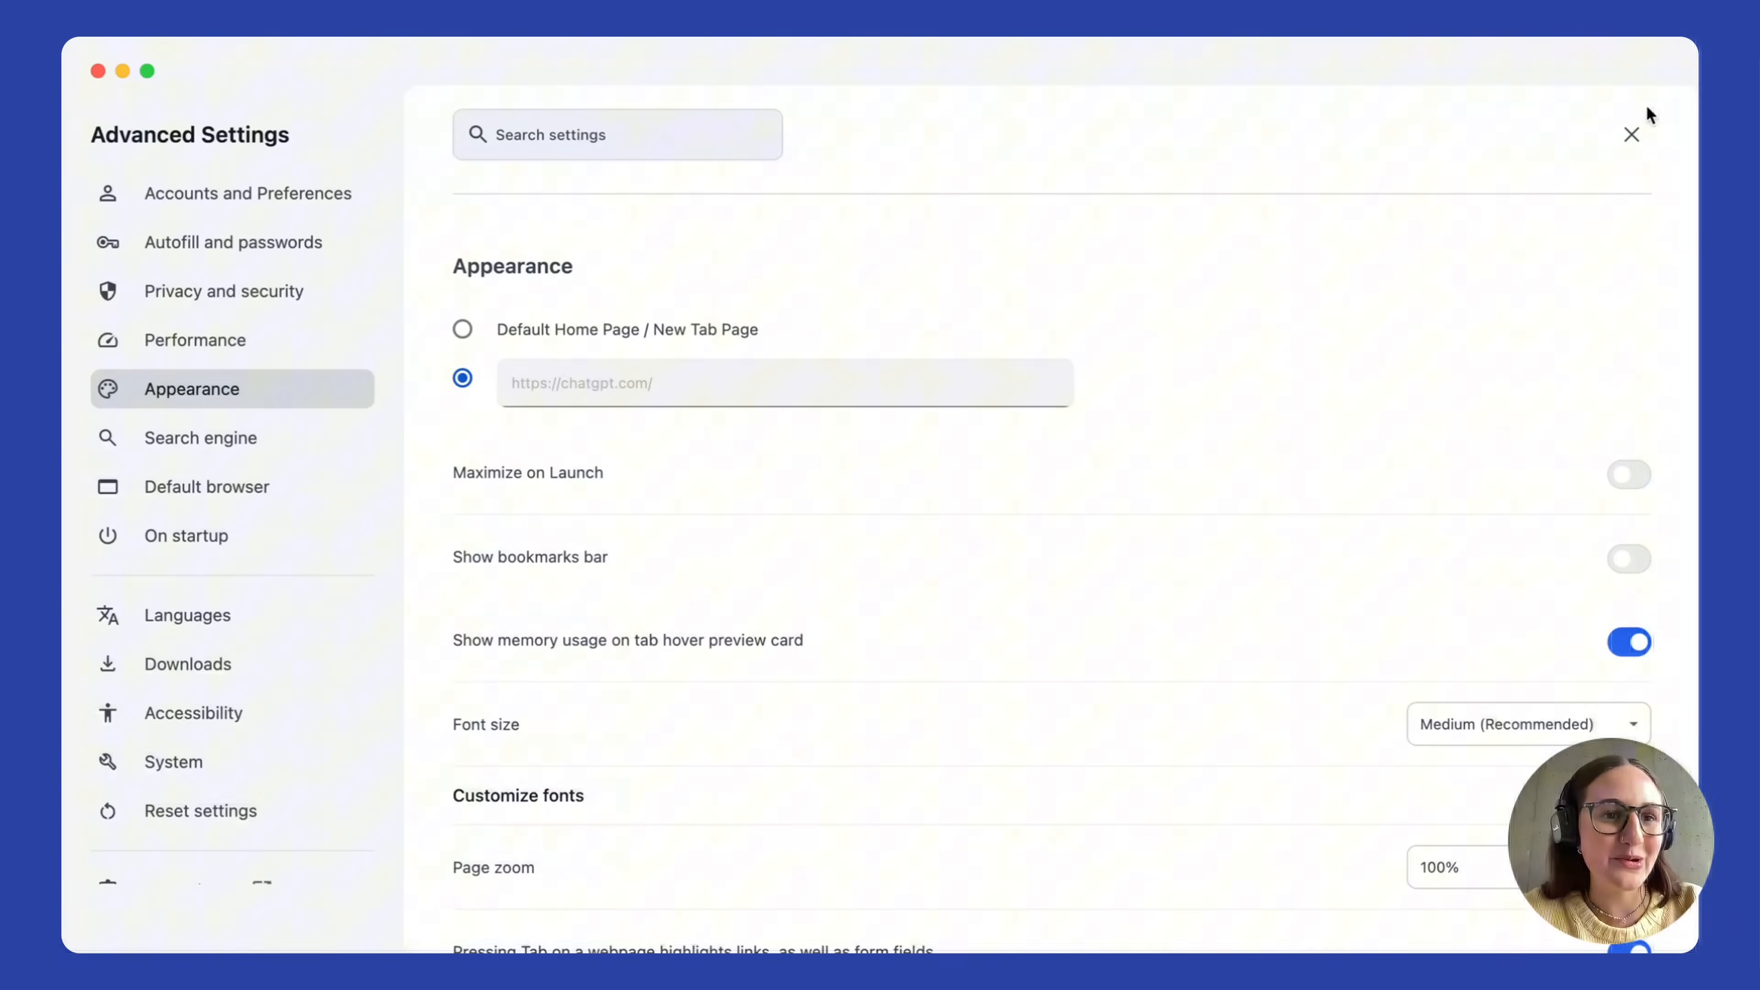
Close Advanced Settings and land in the green space with its four apps.
{"action": "left_click", "coordinate": [1631, 134]}
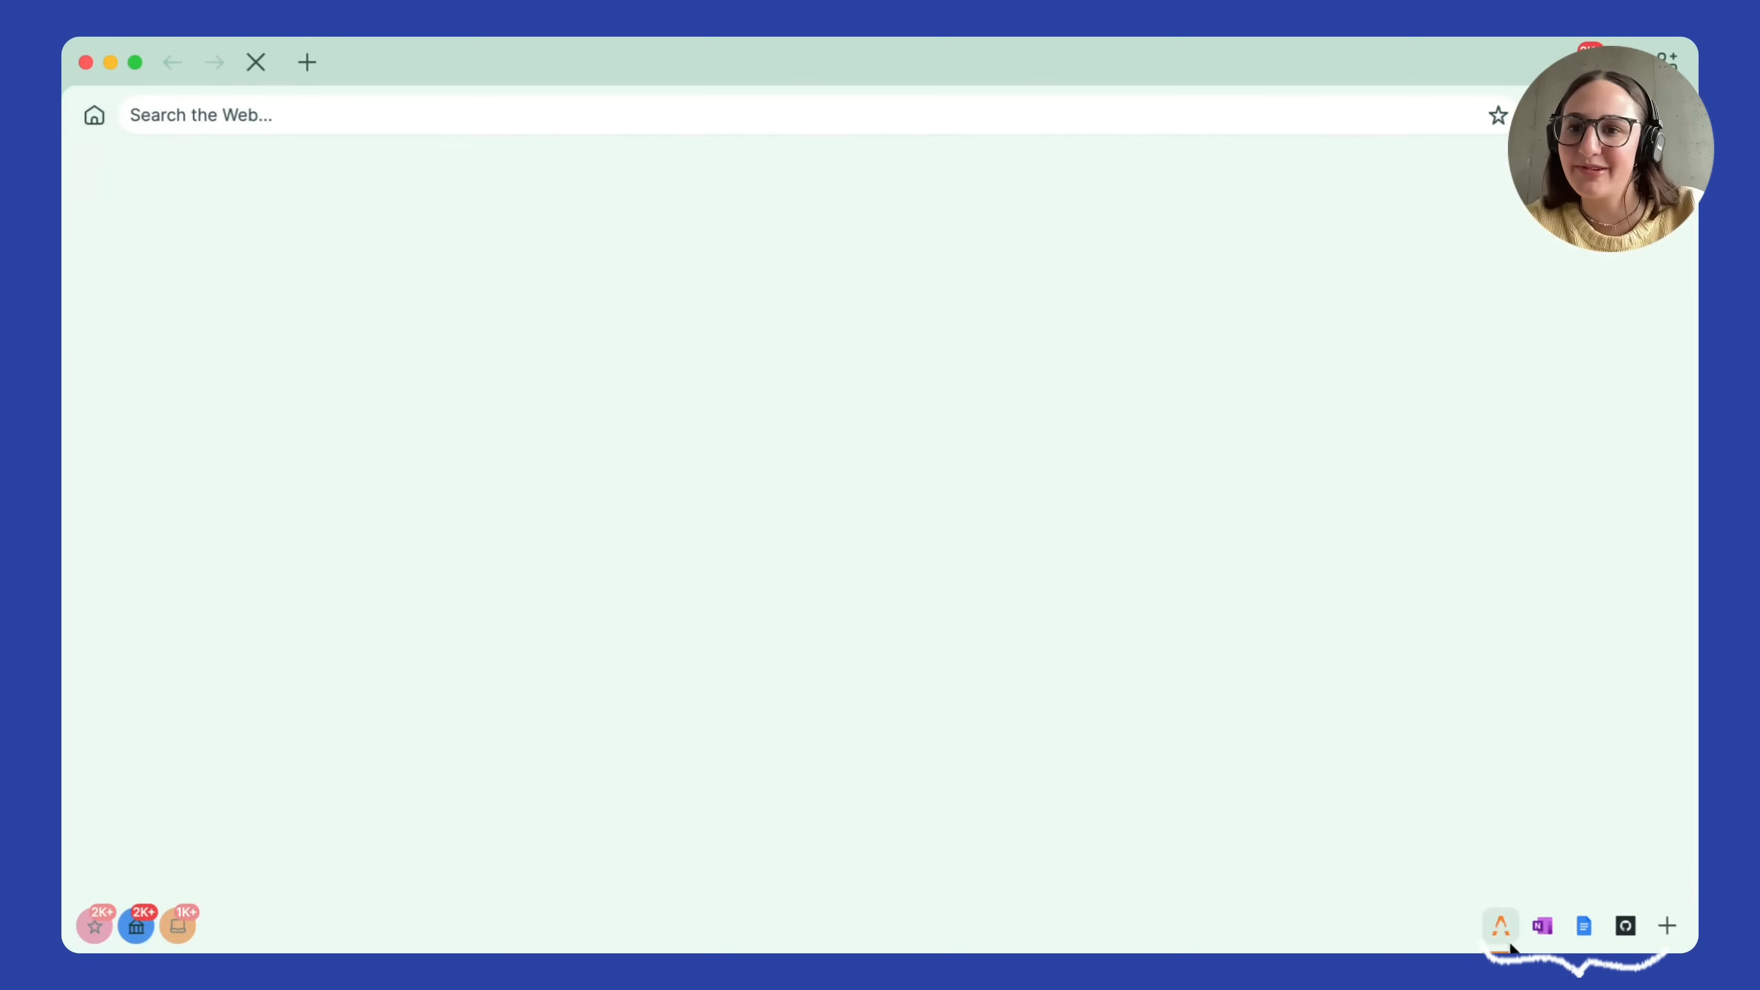
Load the green space's home page so ChatGPT appears.
{"action": "left_click", "coordinate": [1583, 925]}
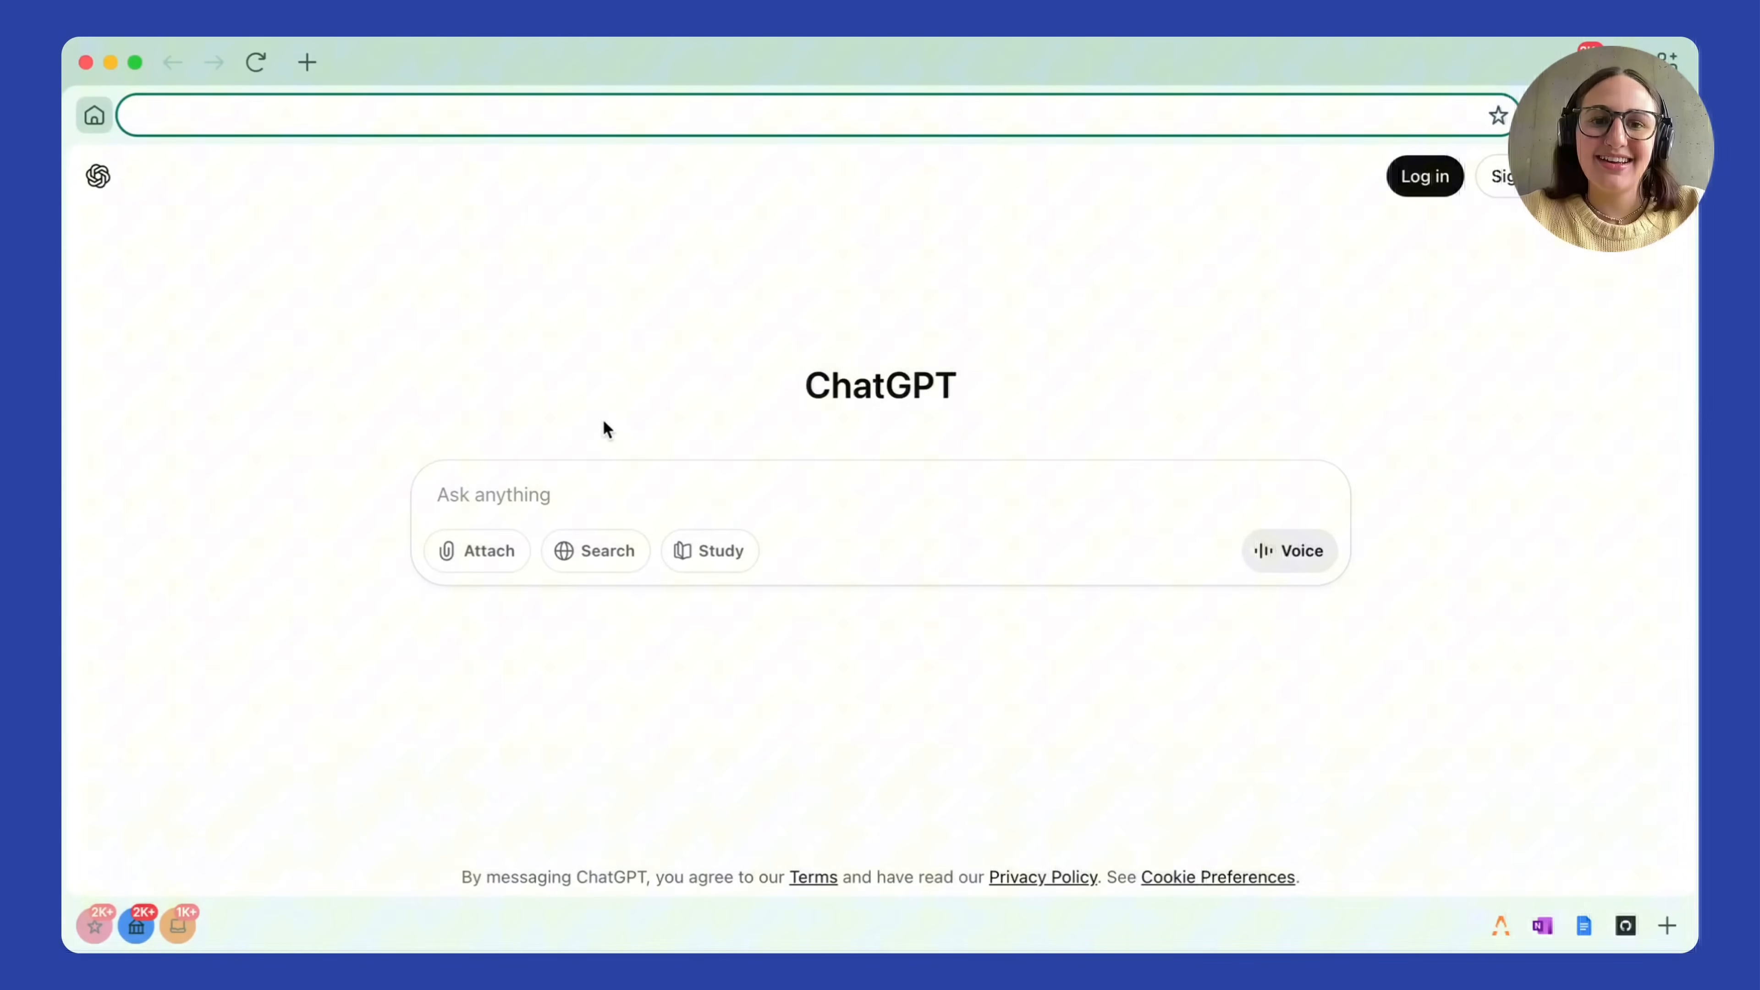
{"action": "left_click", "coordinate": [176, 925]}
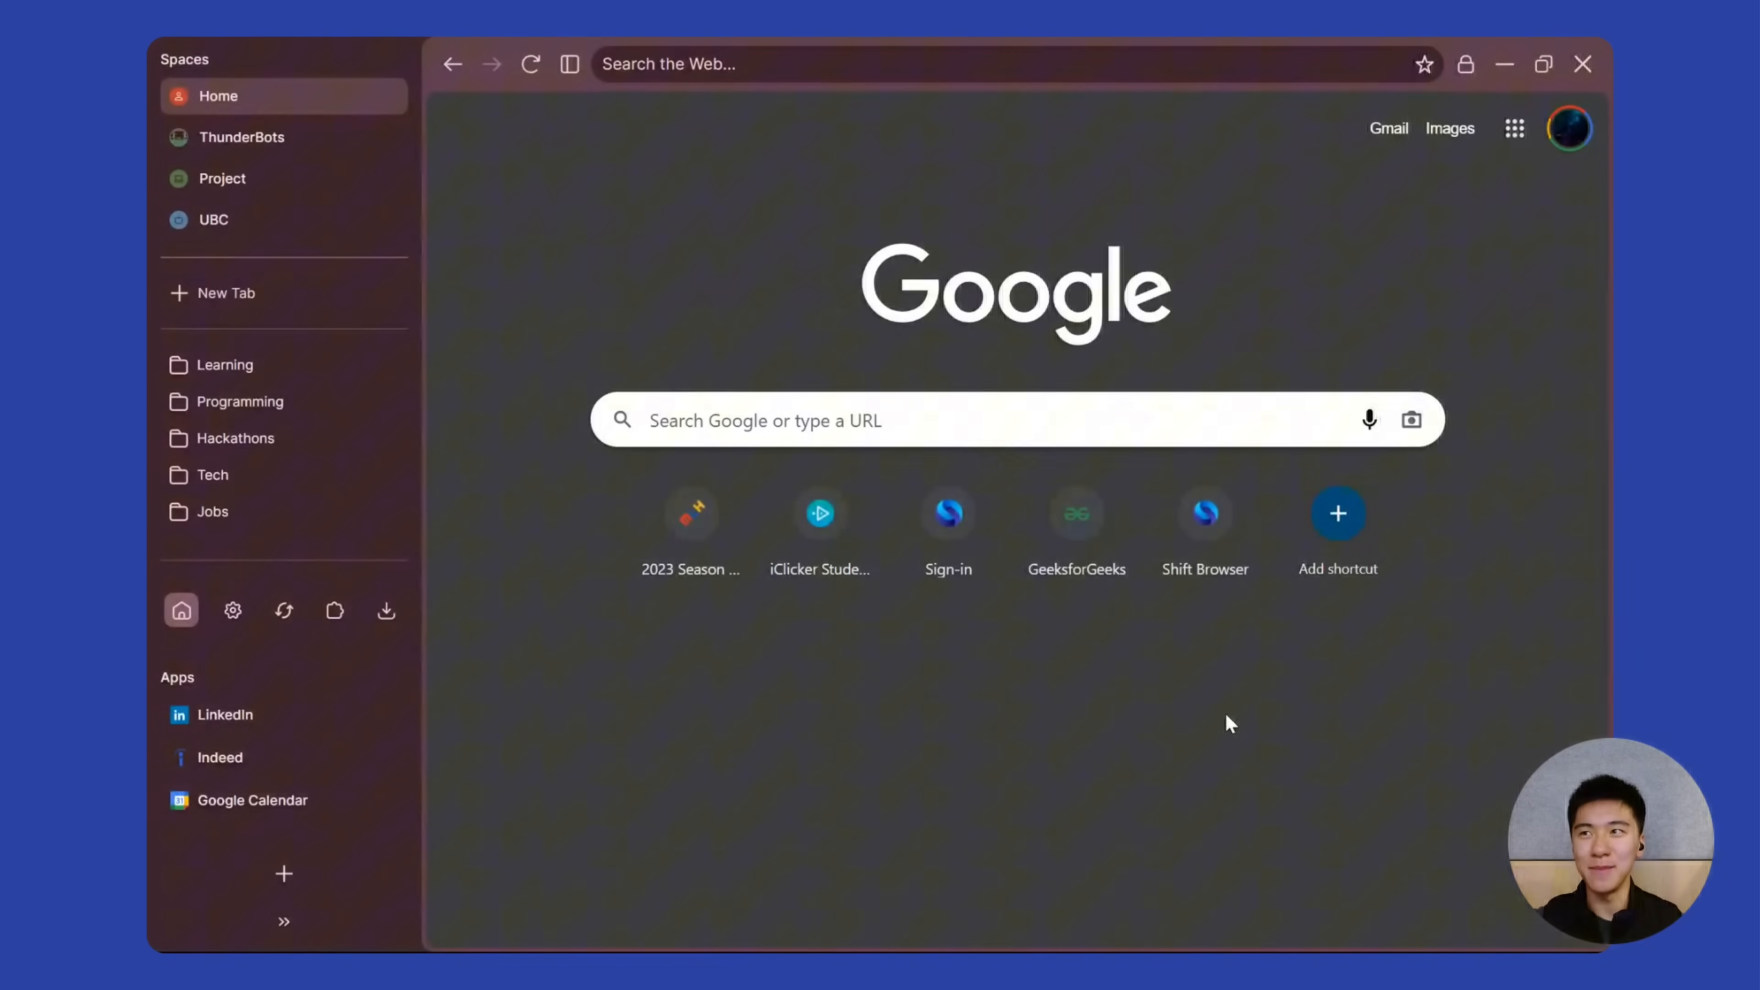
{"action": "mouse_move", "coordinate": [831, 654]}
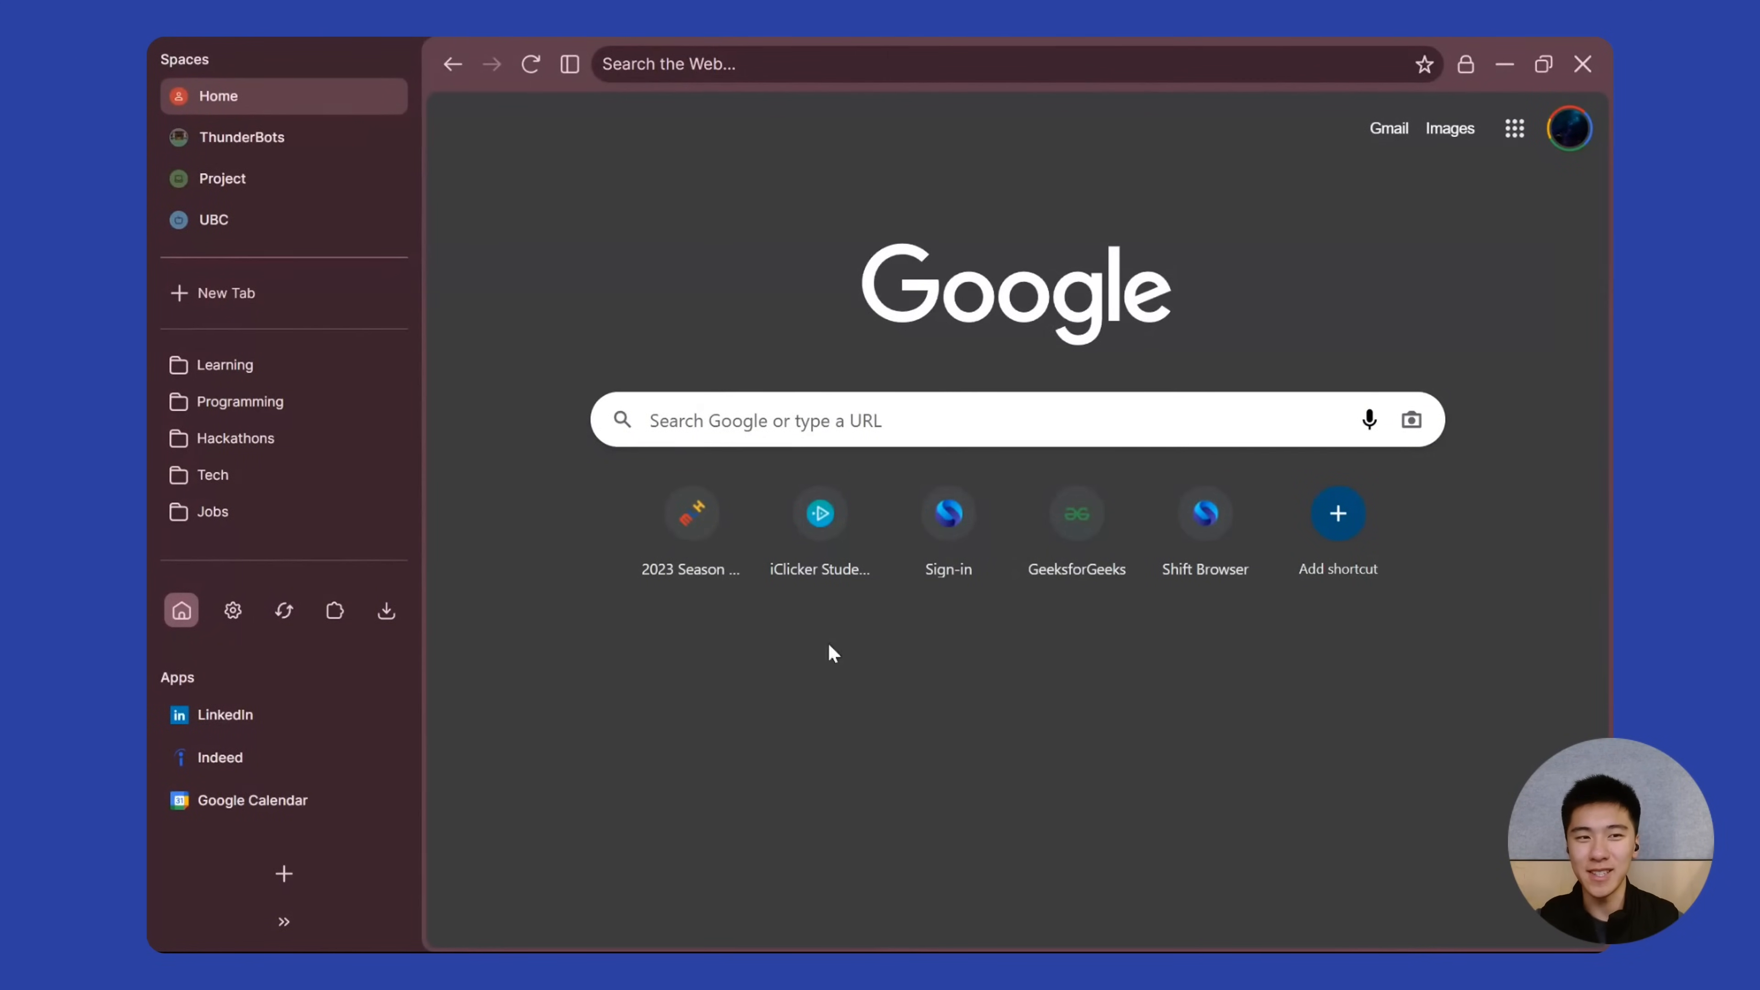
{"action": "mouse_move", "coordinate": [691, 215]}
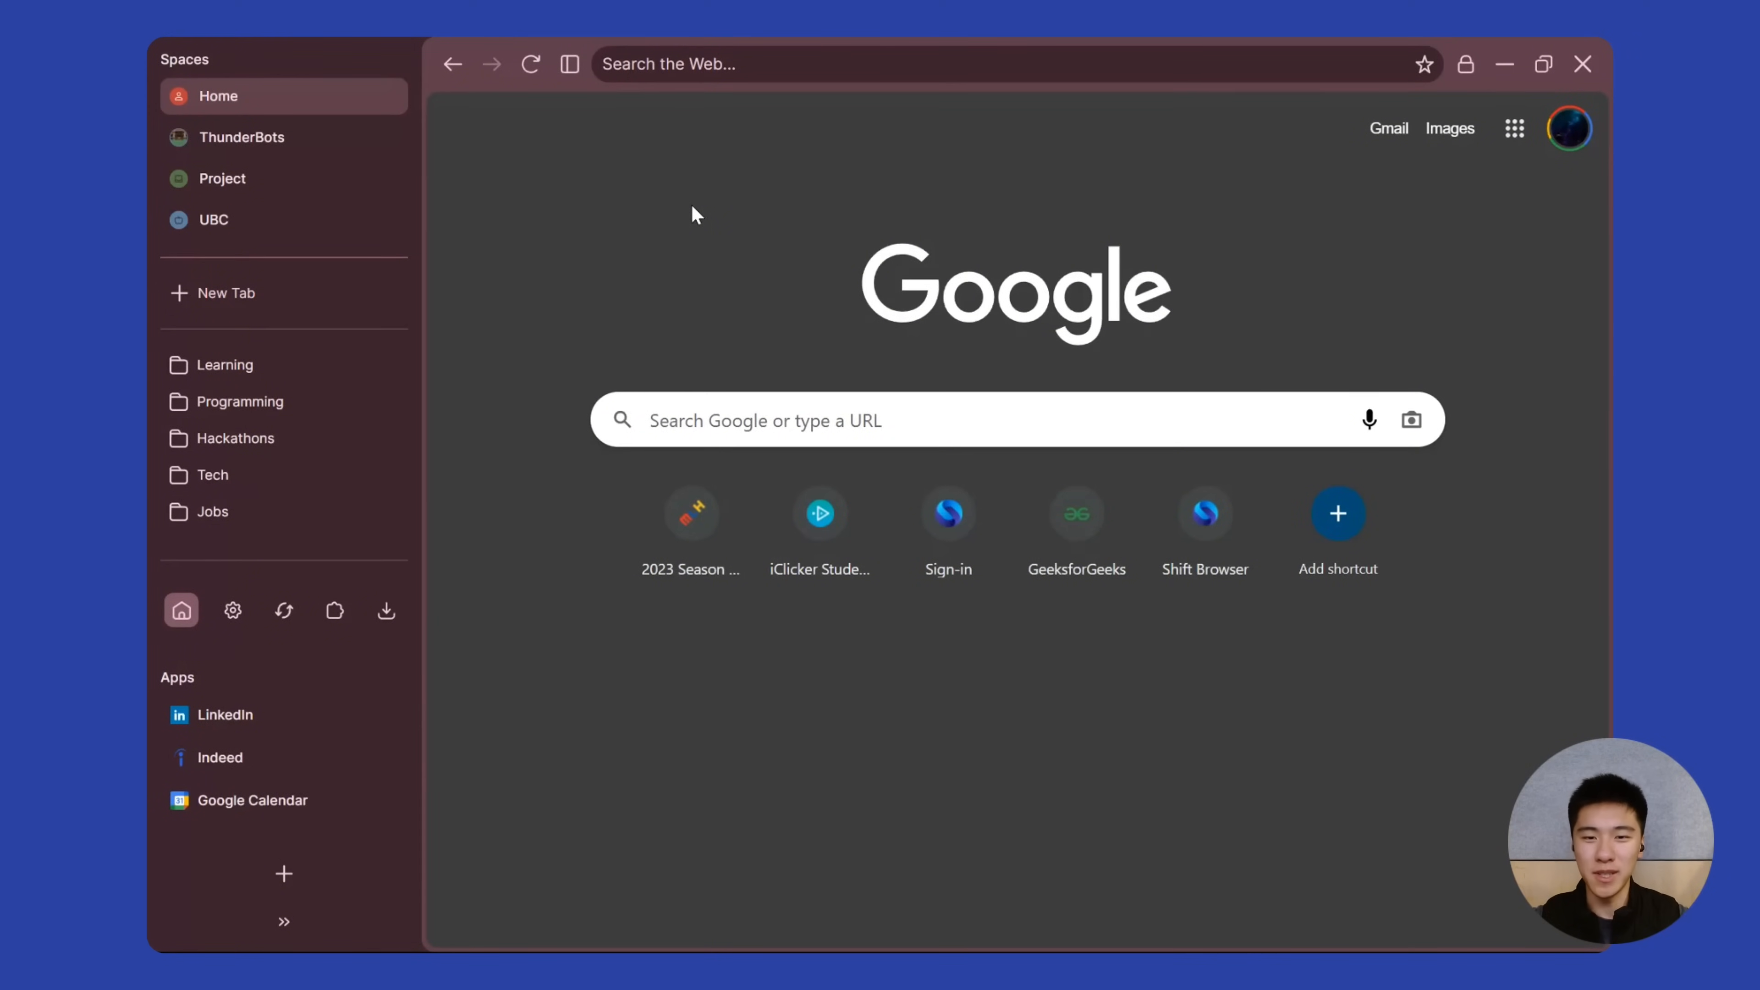
{"action": "mouse_move", "coordinate": [502, 187]}
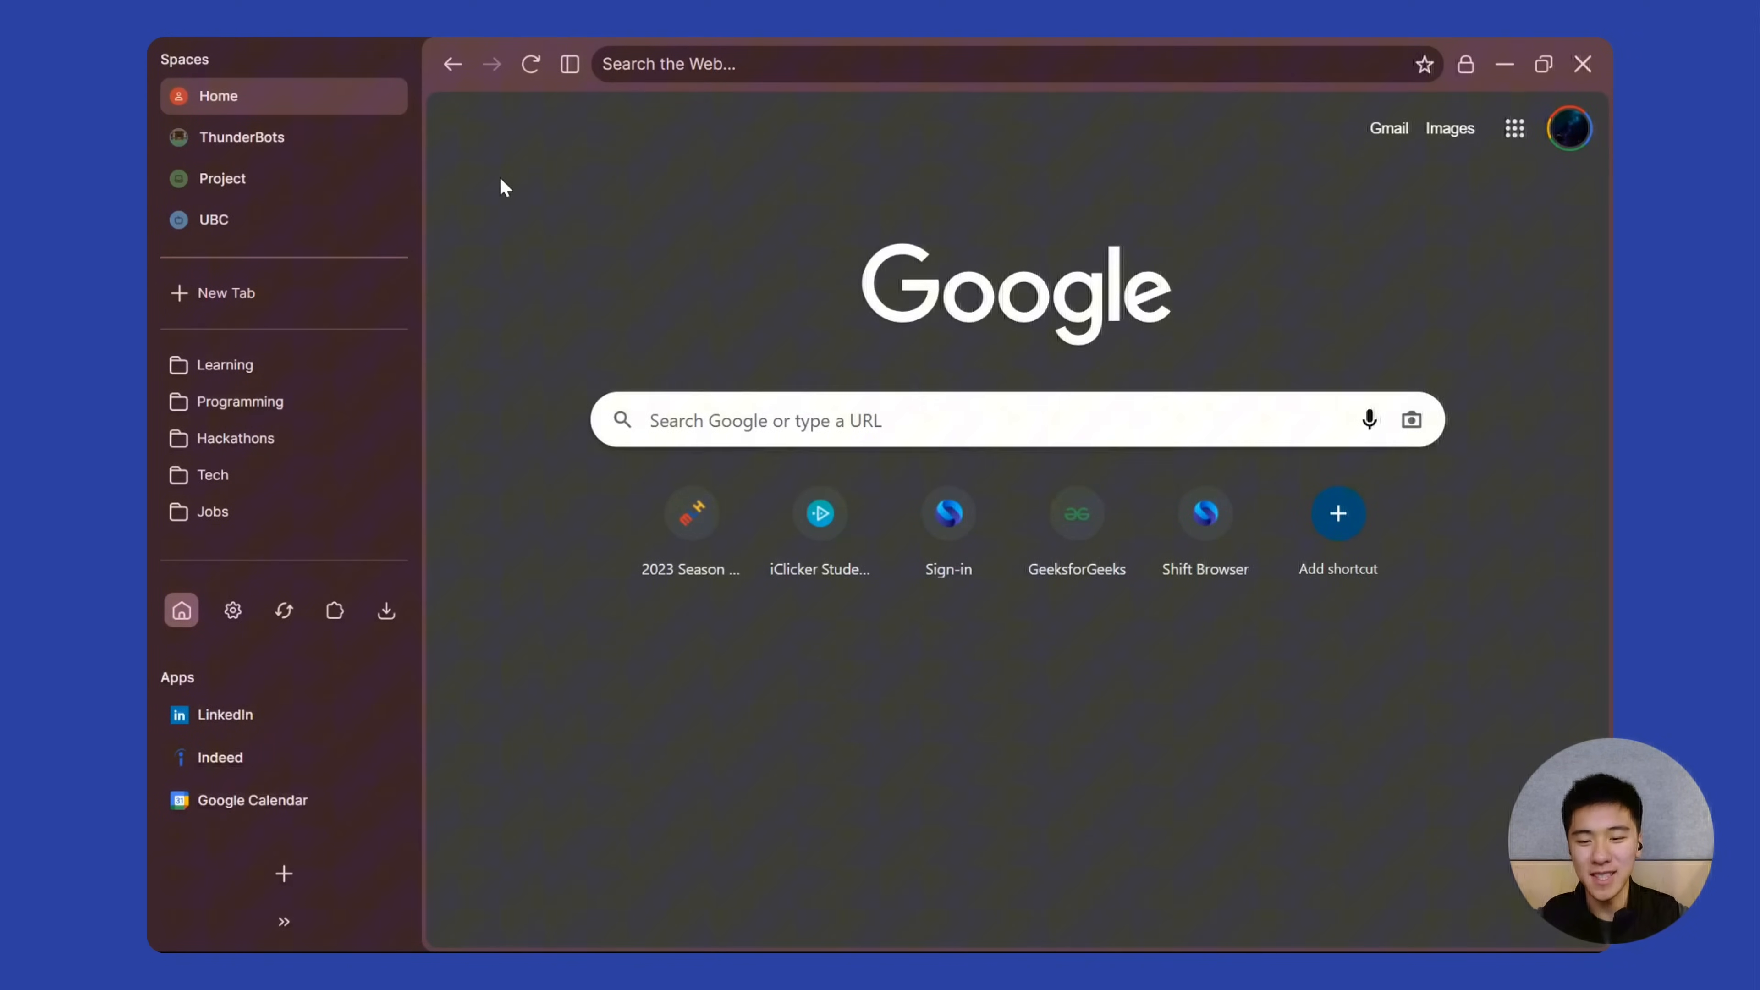
{"action": "mouse_move", "coordinate": [1407, 292]}
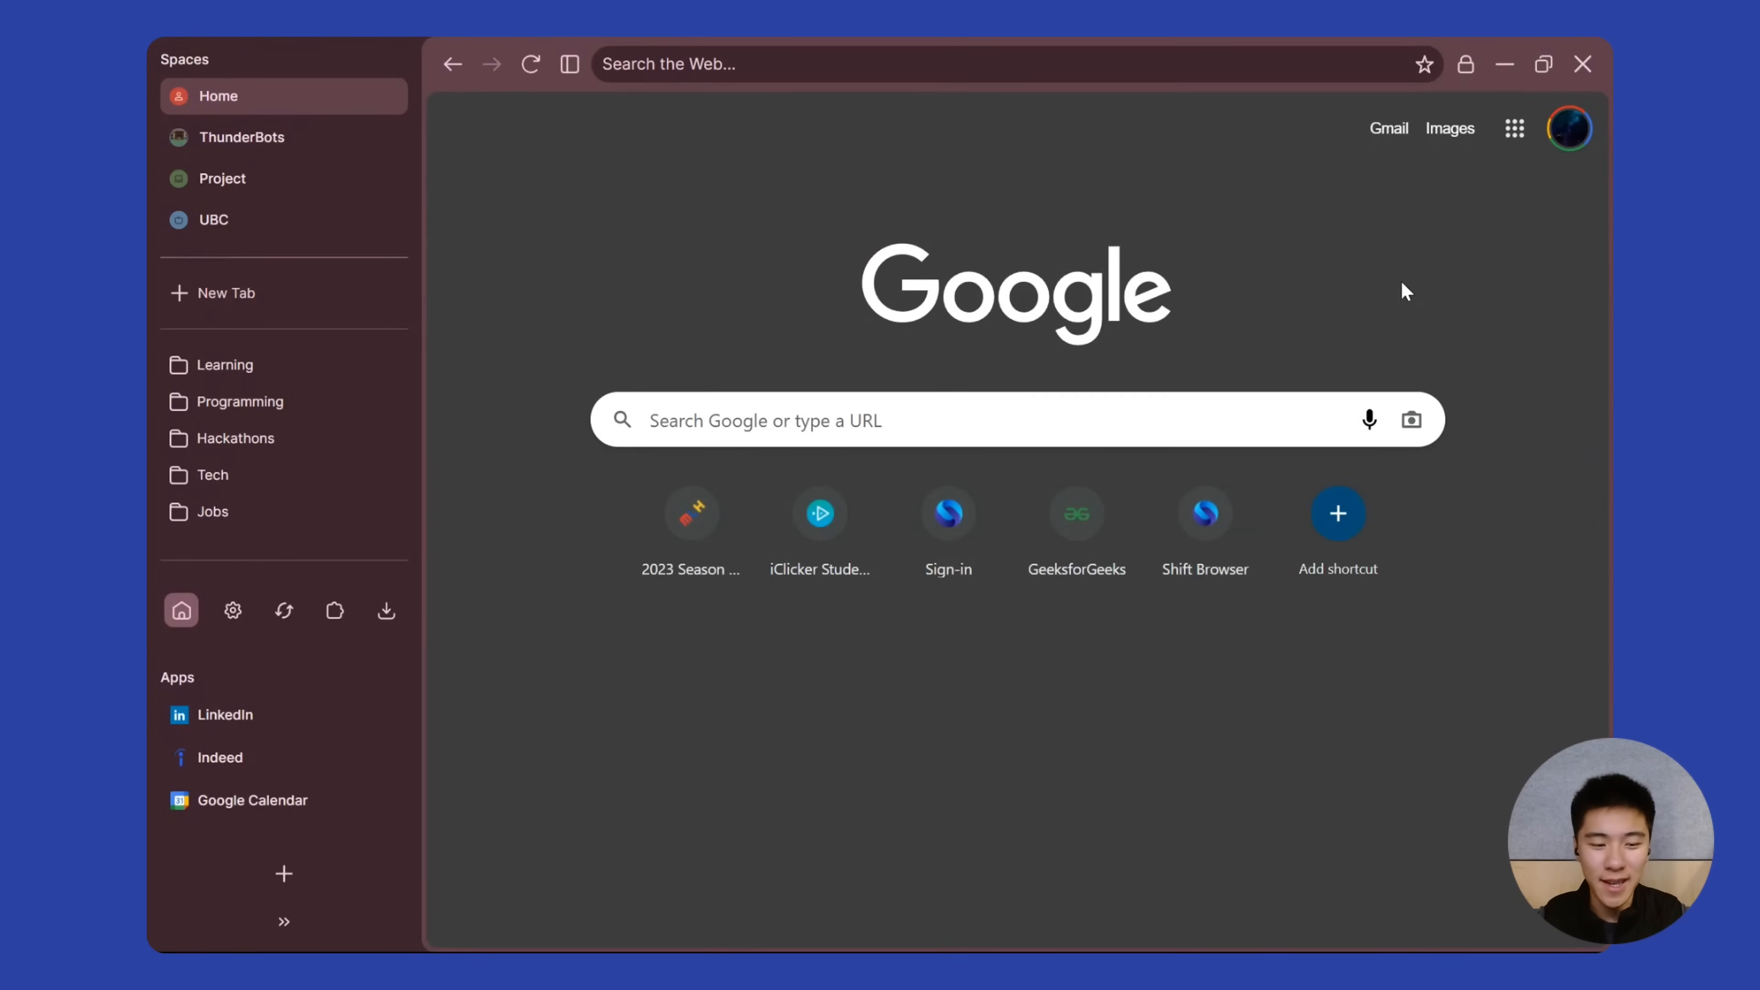
Cycle spaces with Ctrl+Alt+] and Ctrl+Alt+[, then settle on the UBC space.
{"action": "key", "text": "ctrl+alt+]"}
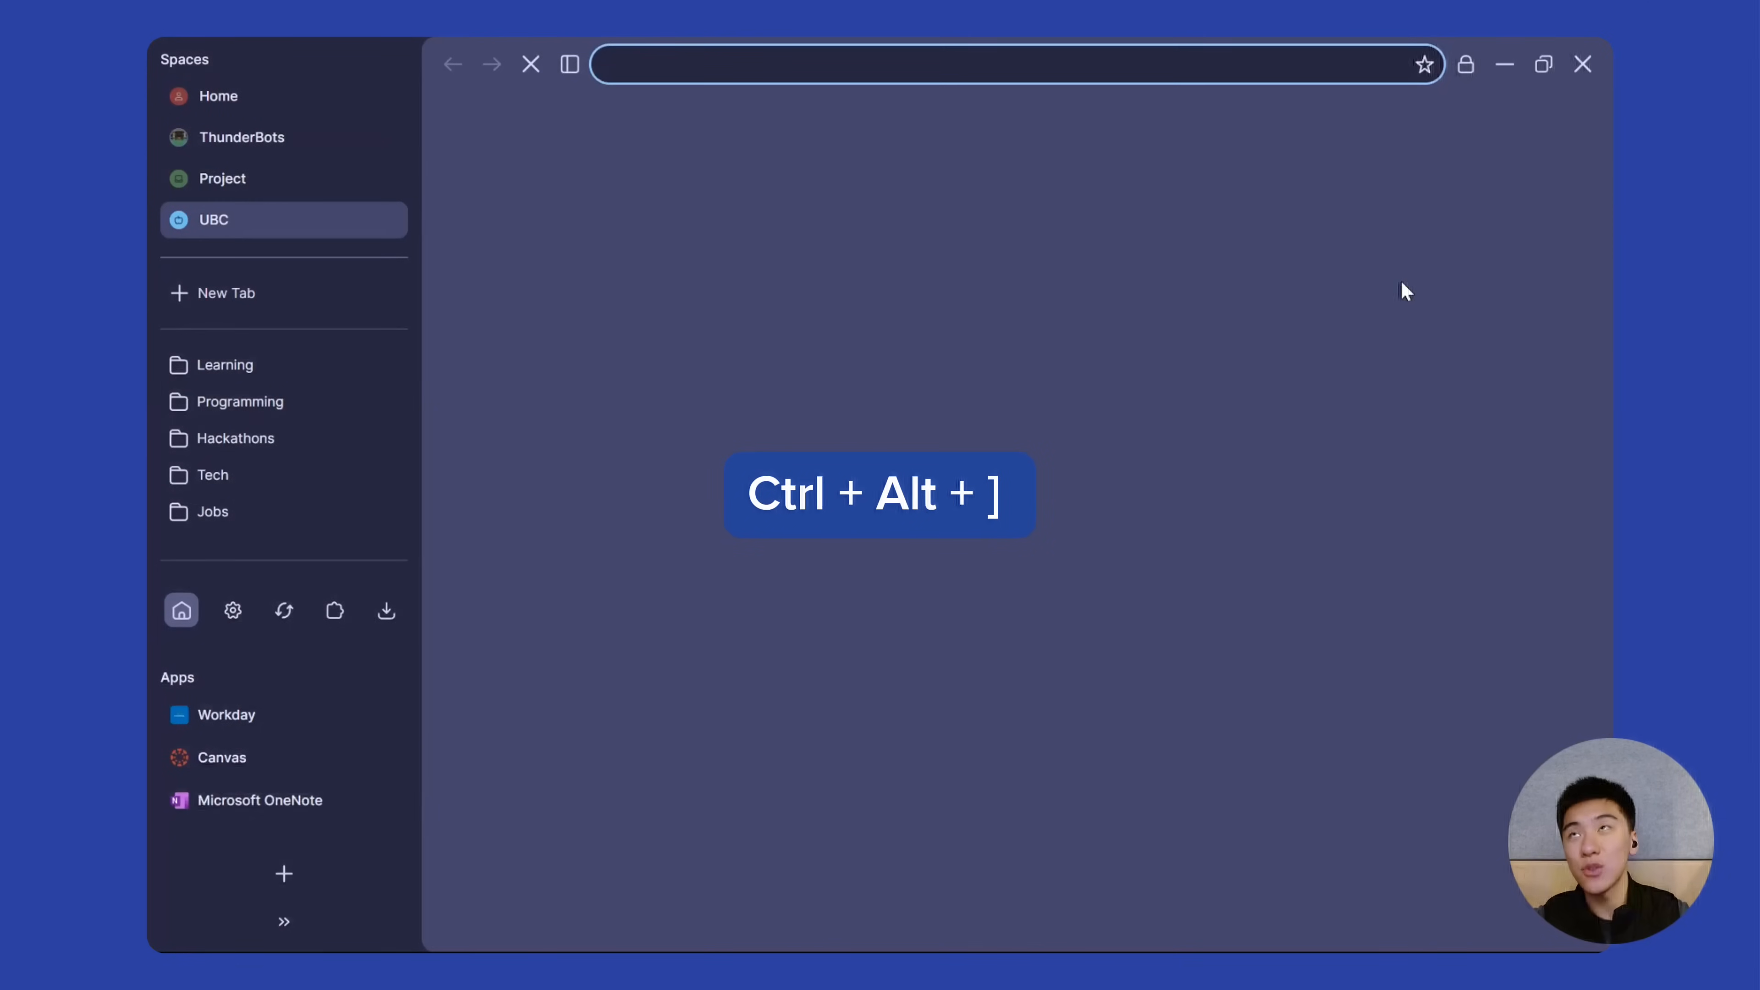
{"action": "key", "text": "ctrl+alt+["}
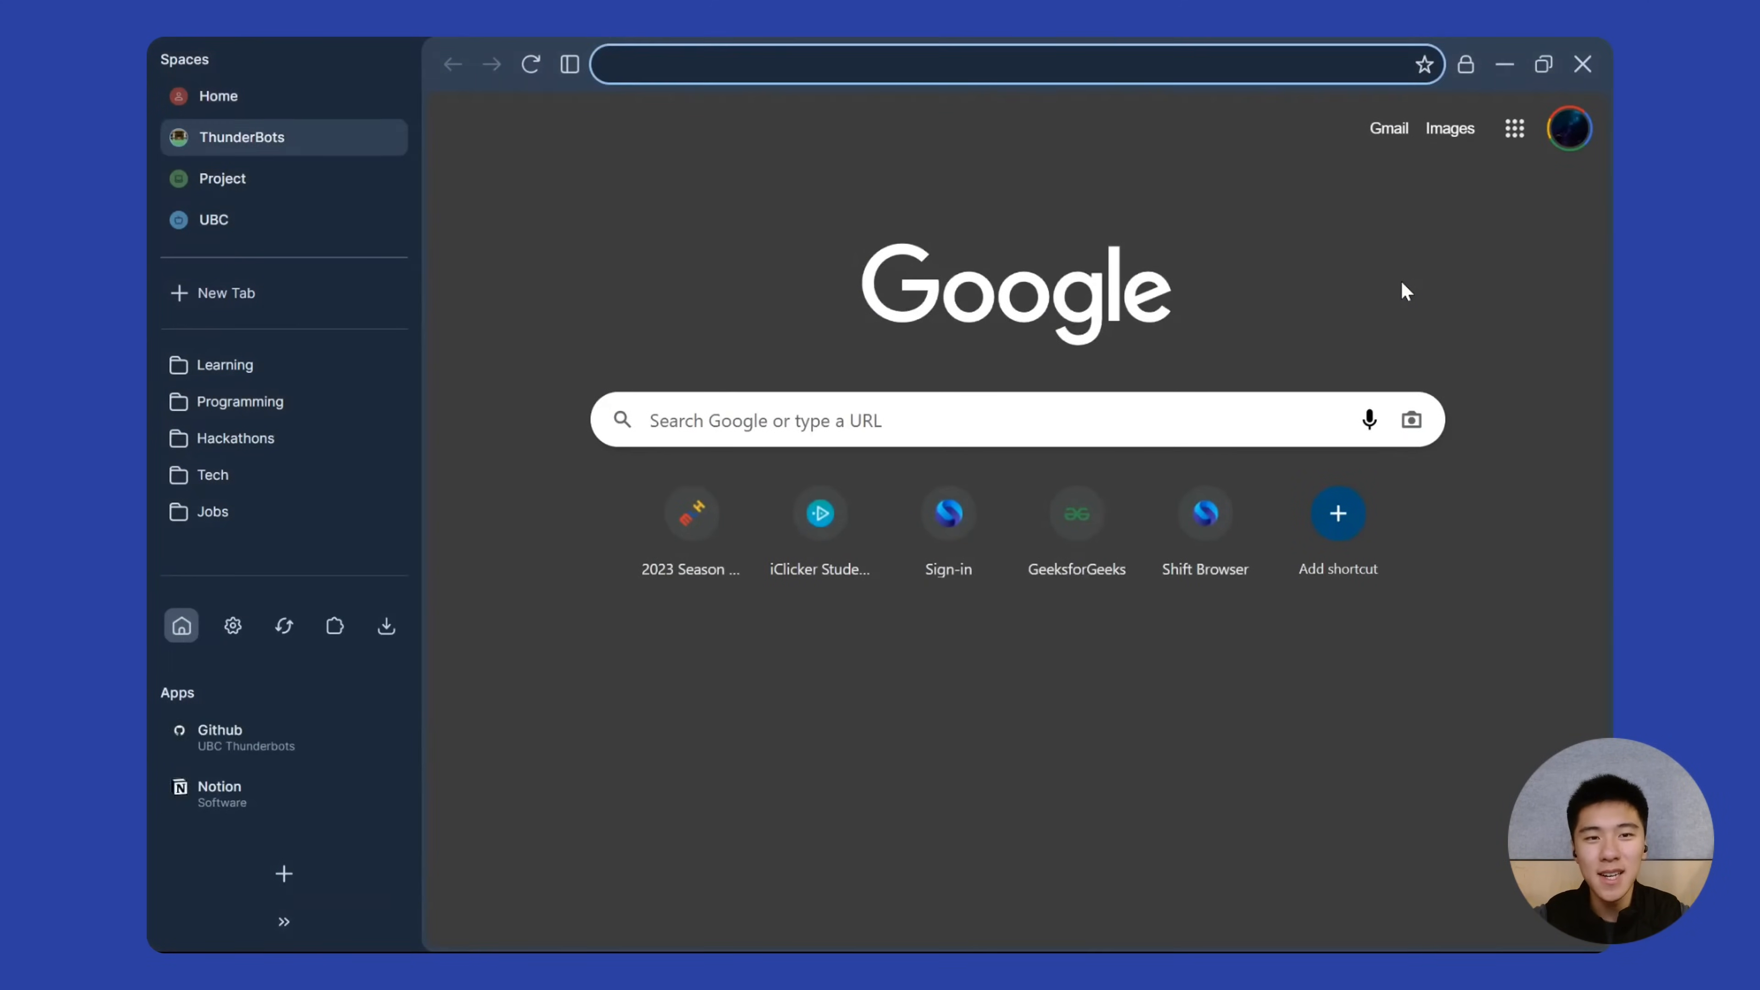
{"action": "left_click", "coordinate": [213, 219]}
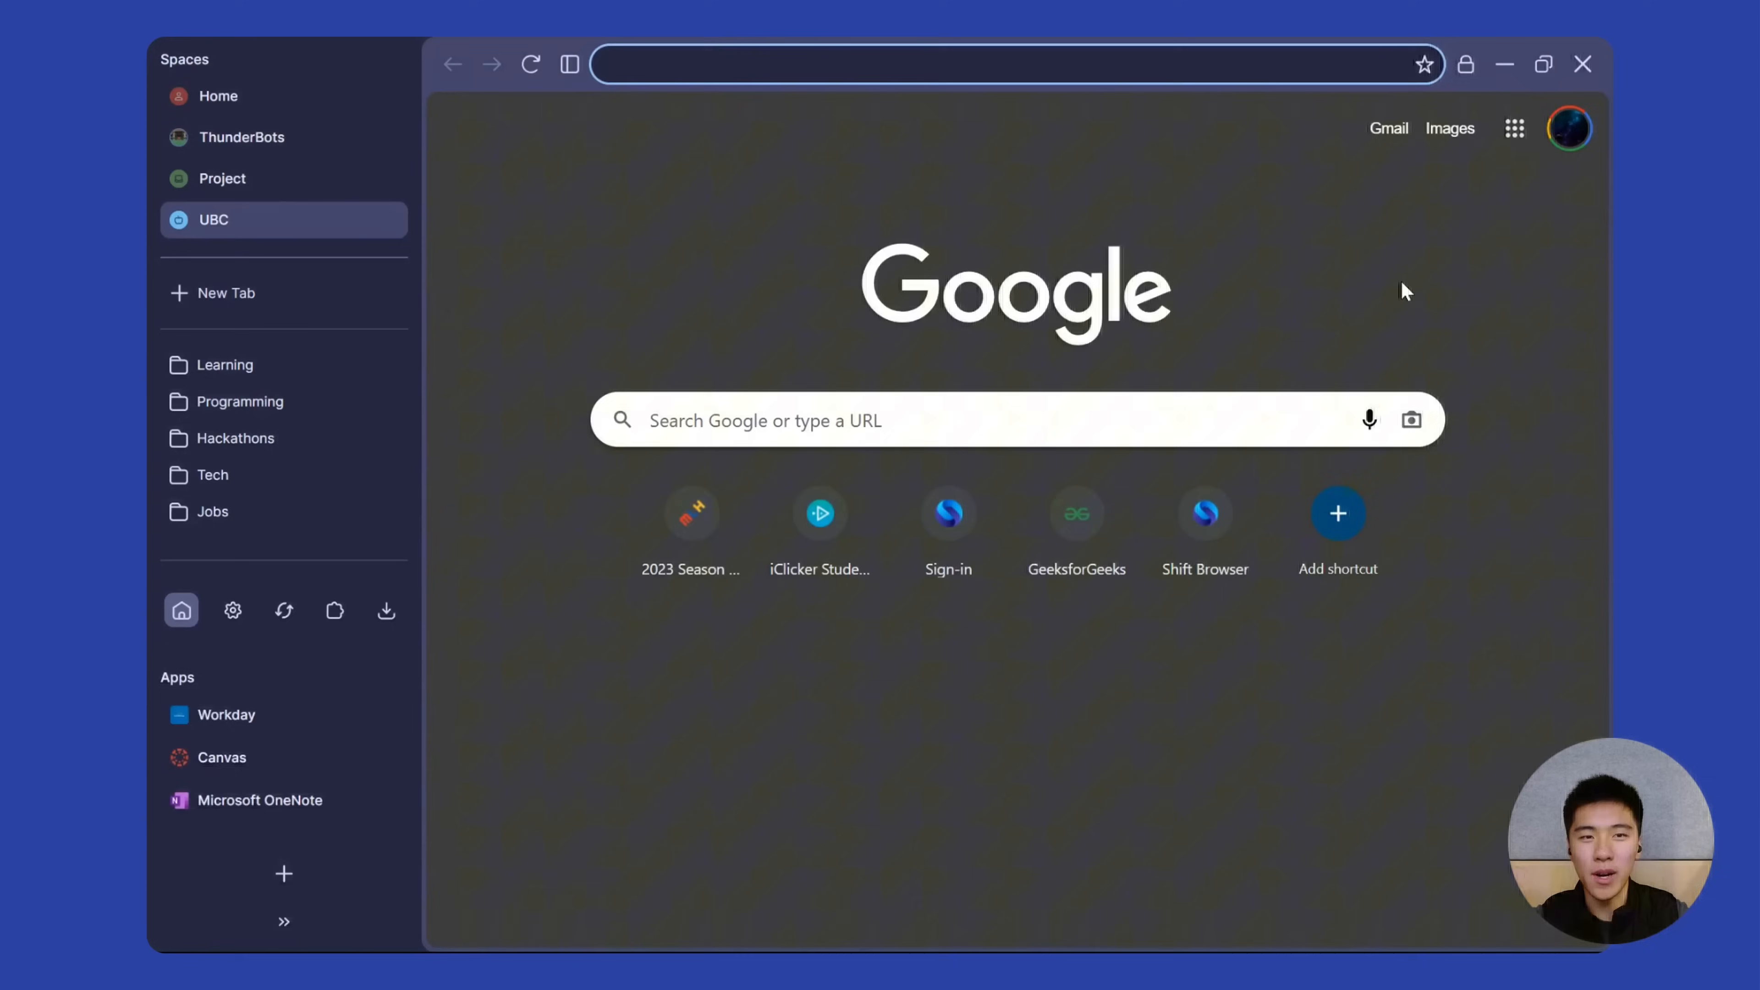